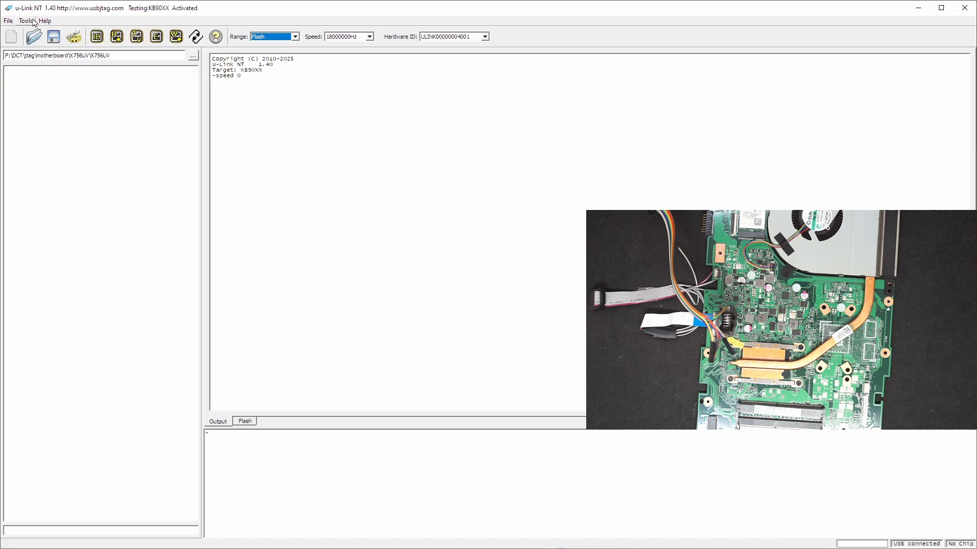
Start a new target definition using SB6120 as the template
left_click(26, 20)
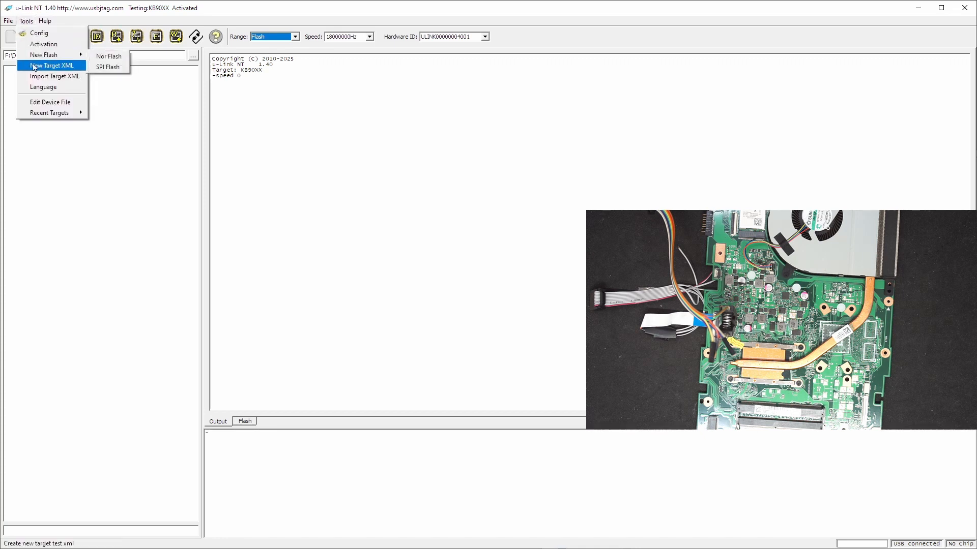
left_click(56, 65)
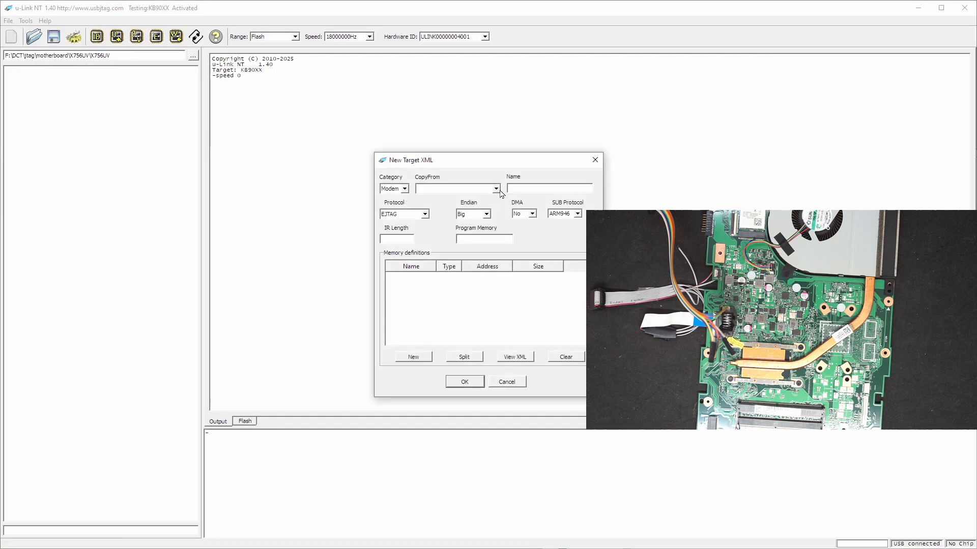
left_click(496, 189)
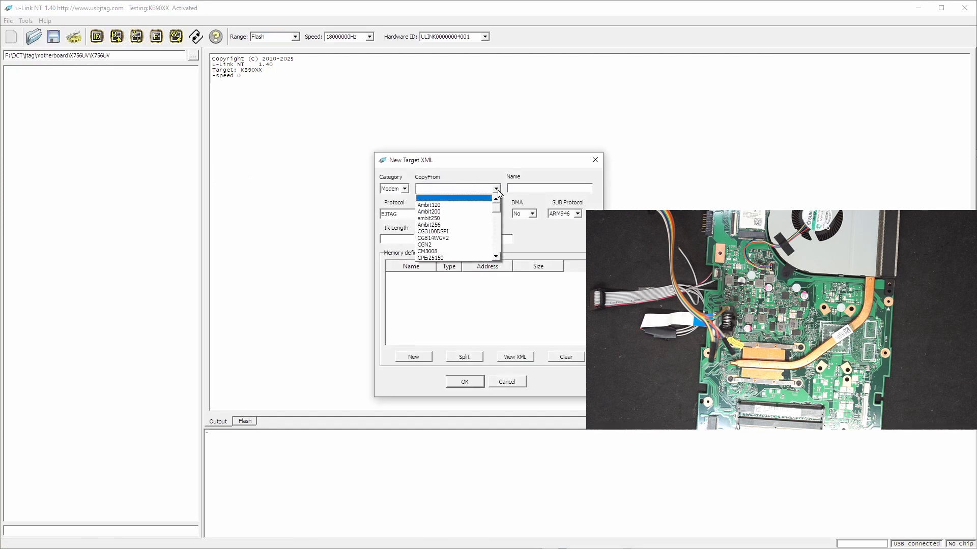
scroll("down", 3)
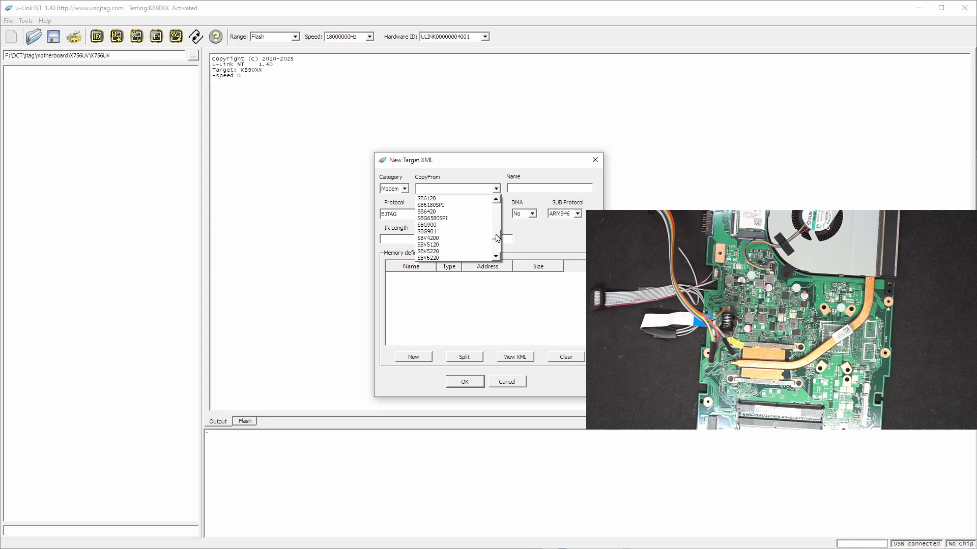
left_click(427, 198)
type("X")
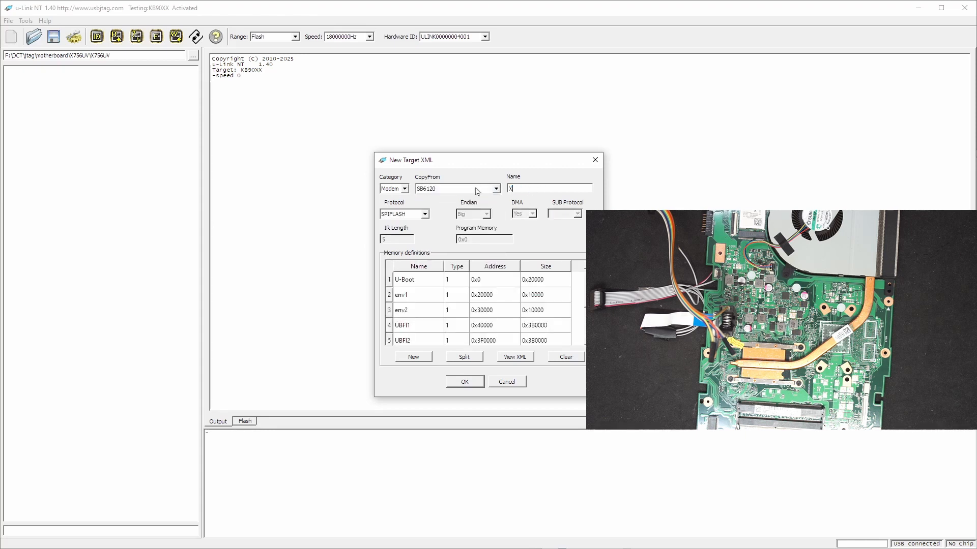
Name it X756UVBIOS and merge memory into one 0x800000 region named BIOS
type("756U")
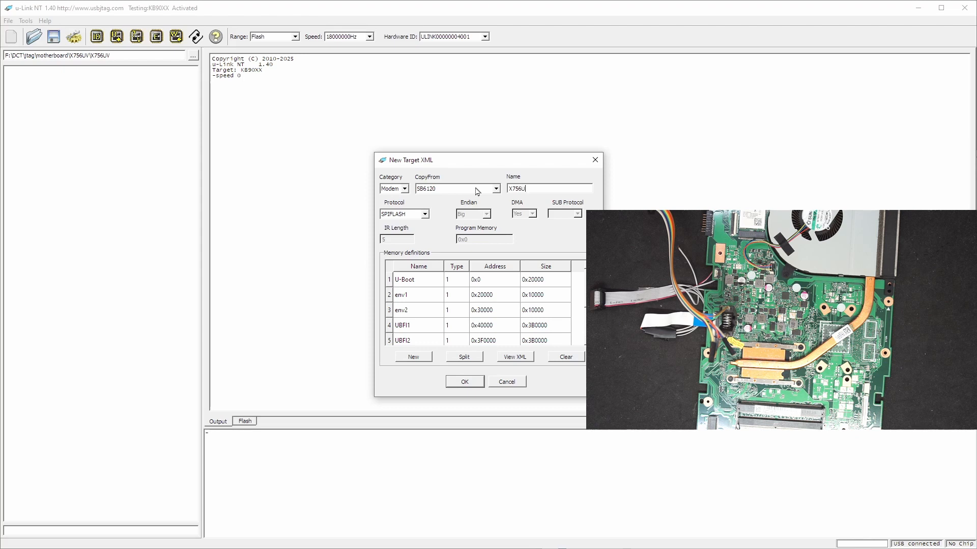
type("VBIOS")
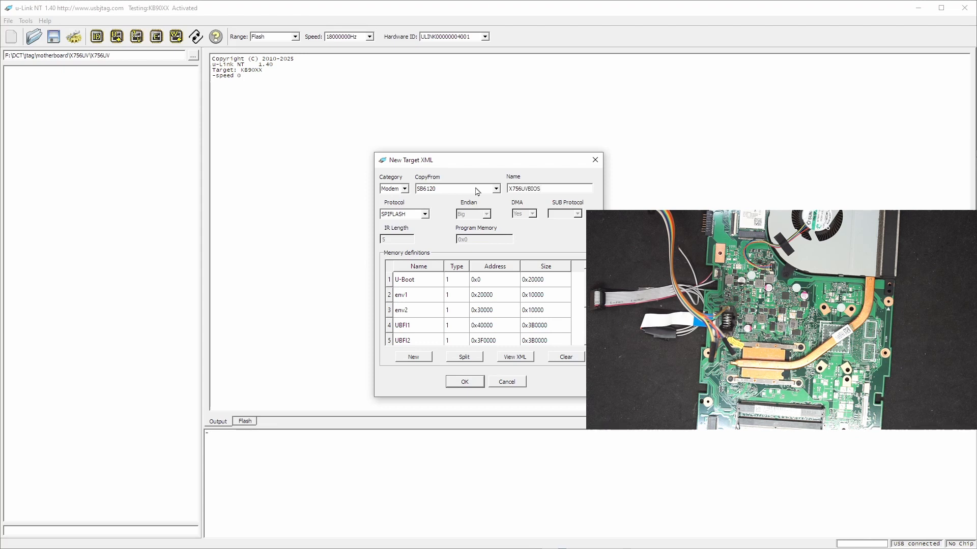
double_click(493, 295)
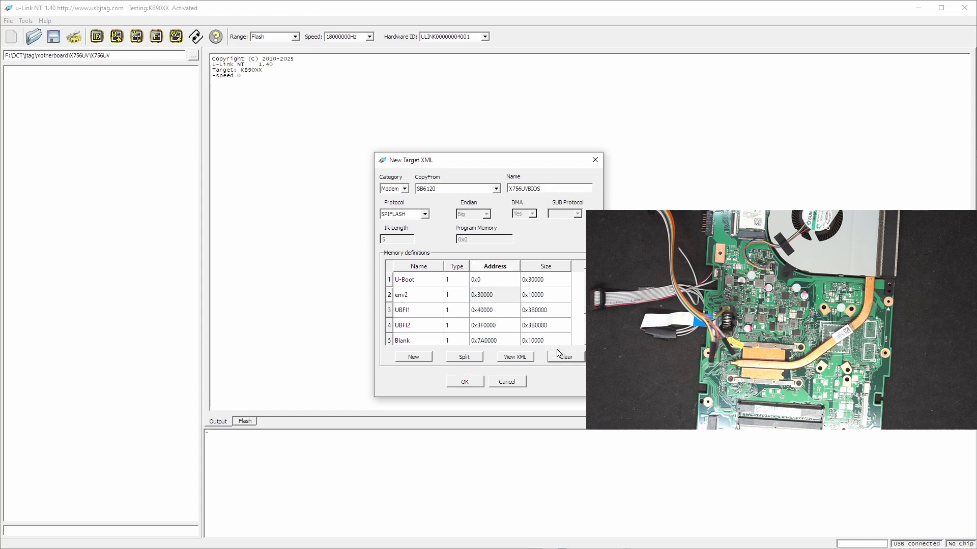
left_click(565, 357)
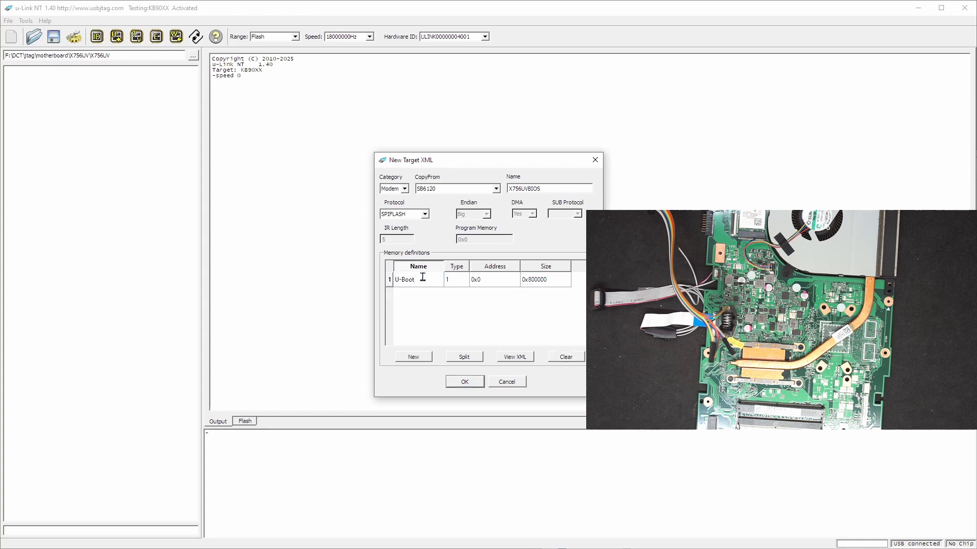
type("BIOS")
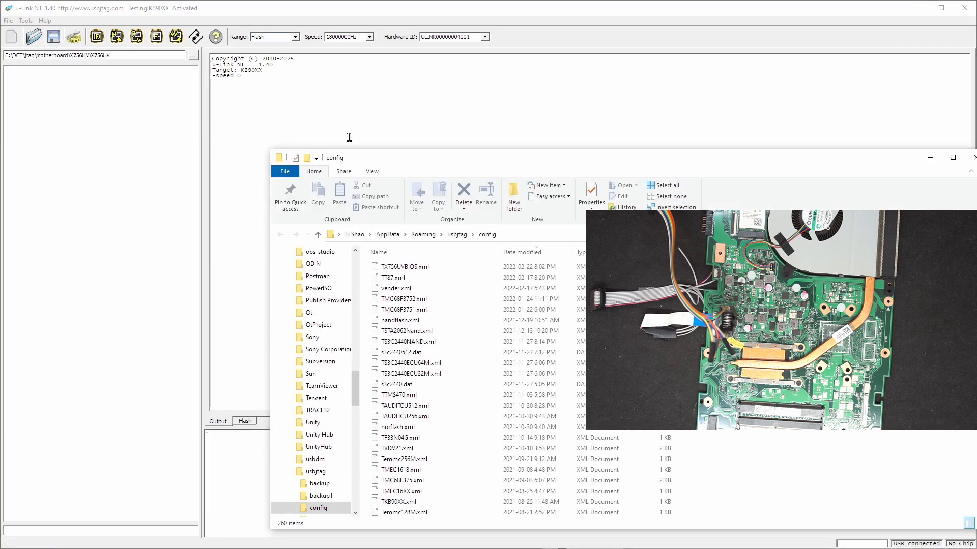
Open TX756UVBIOS.xml from the config folder with Edit with Notepad++
right_click(402, 266)
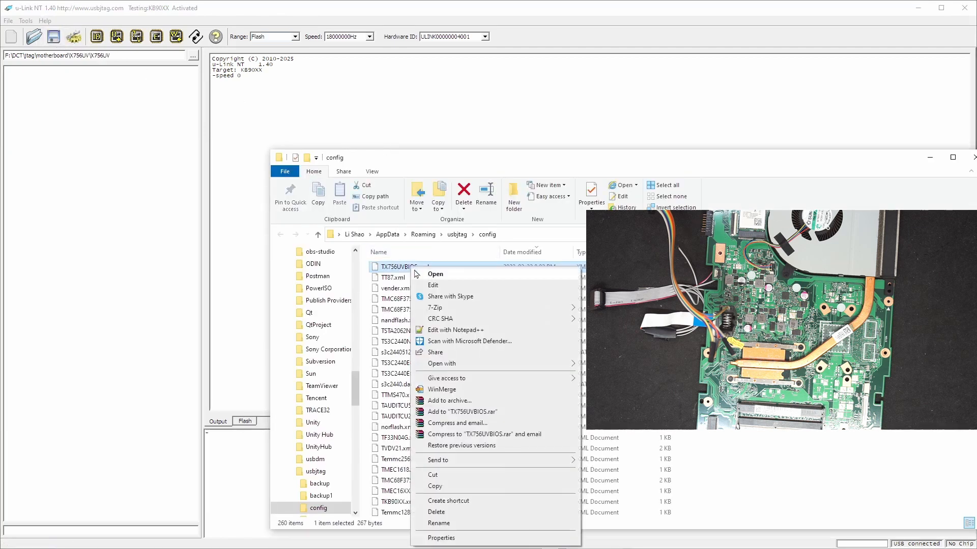
left_click(455, 330)
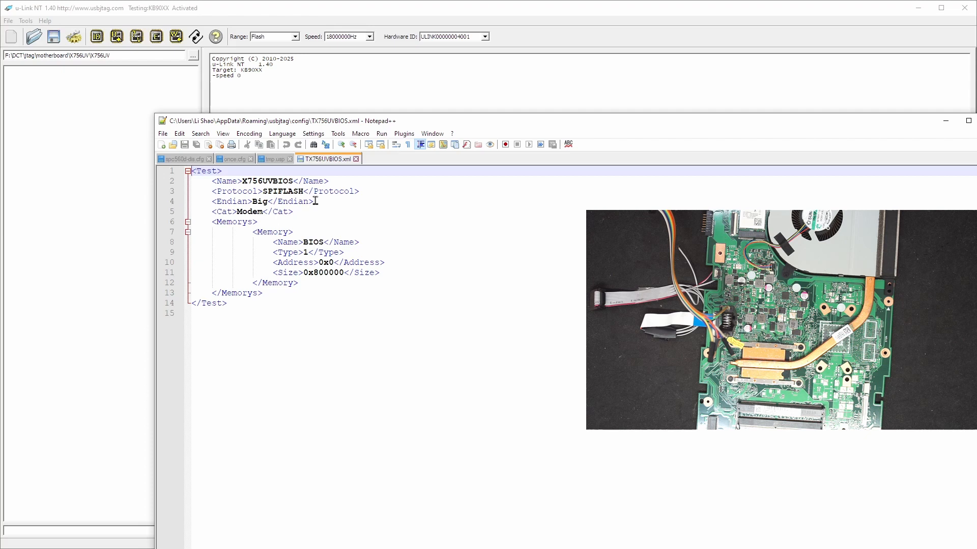
Replace the Modem value inside the <Cat> tag with Other
double_click(249, 211)
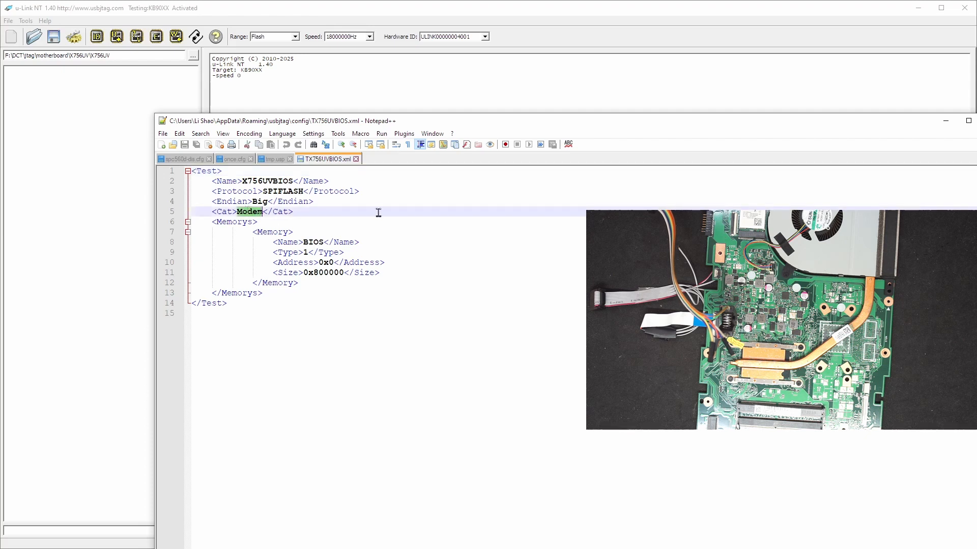
type("Oth")
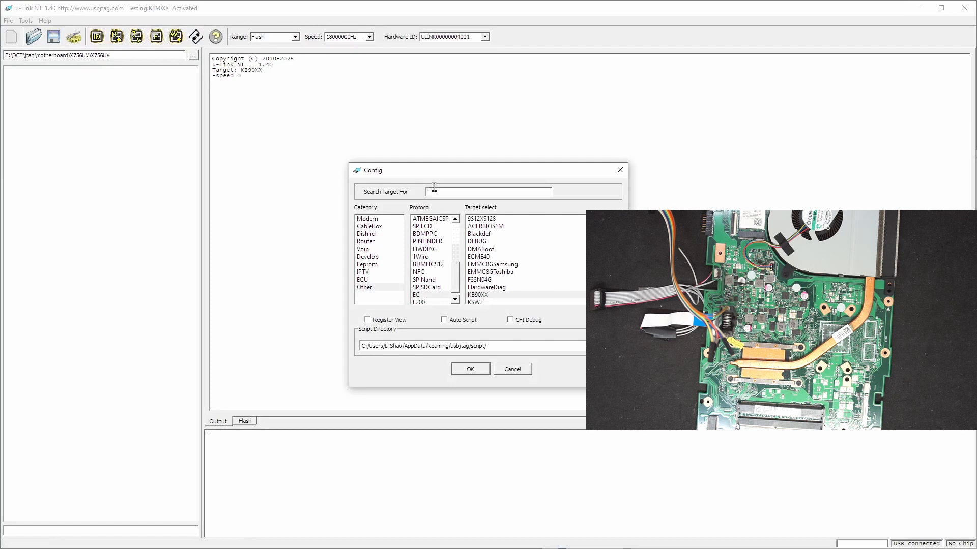
Search targets for X75 and select X756UVBIOS
type("X75")
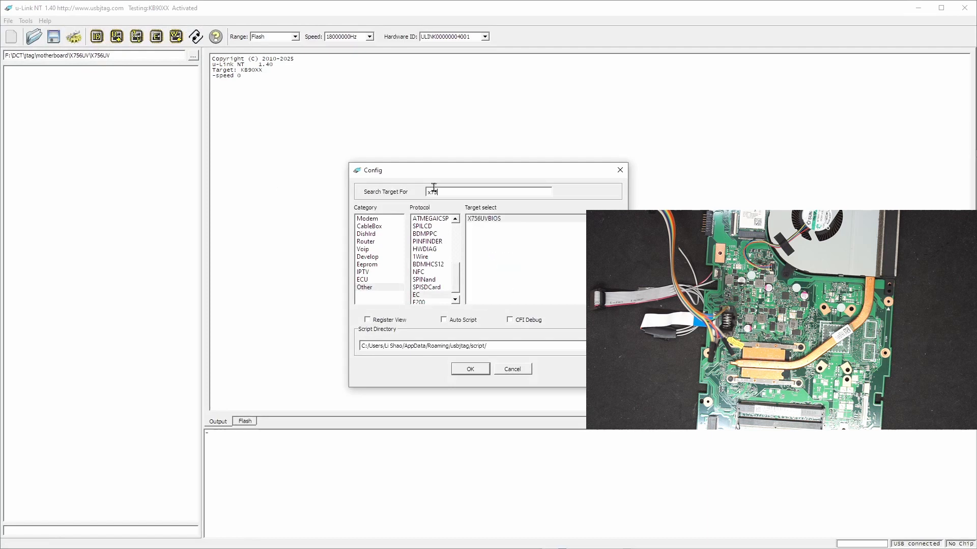
left_click(470, 368)
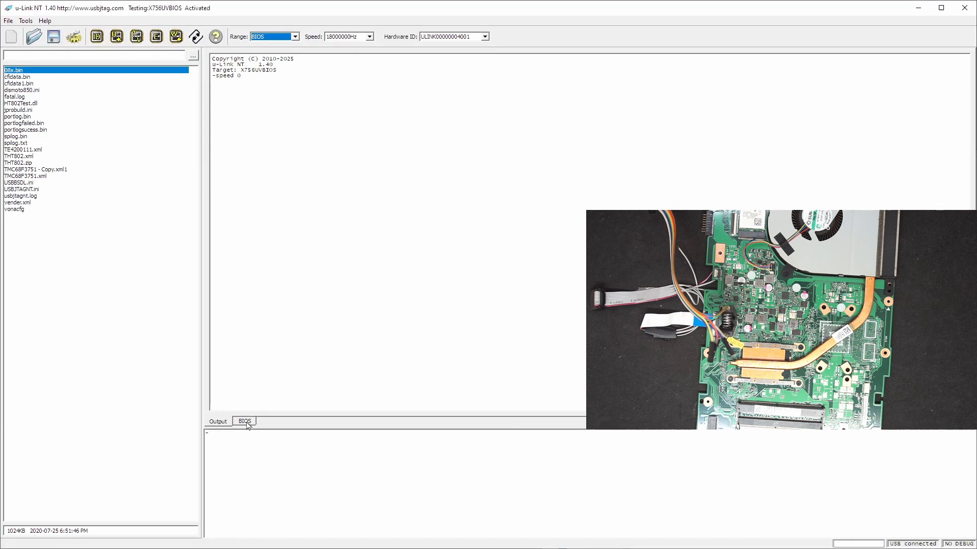
mouse_move(161, 153)
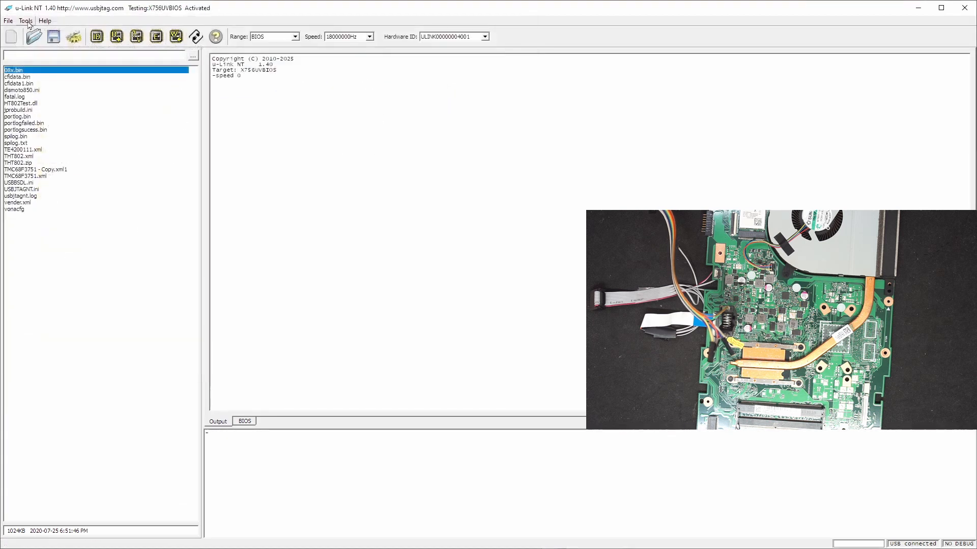
Load recent file vinafix.com_ECROM.bin in the X756UV folder and detect the W25Q64CV chip
left_click(8, 20)
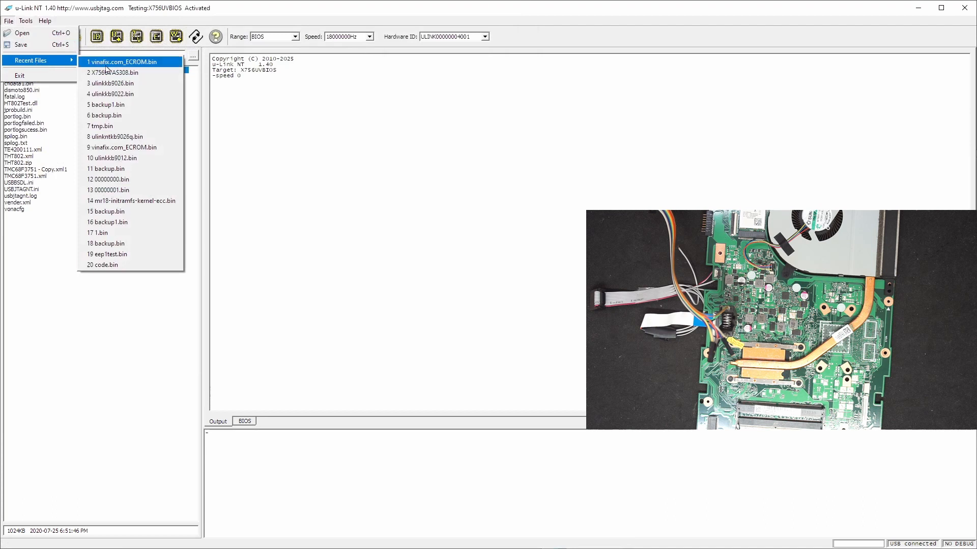
left_click(122, 61)
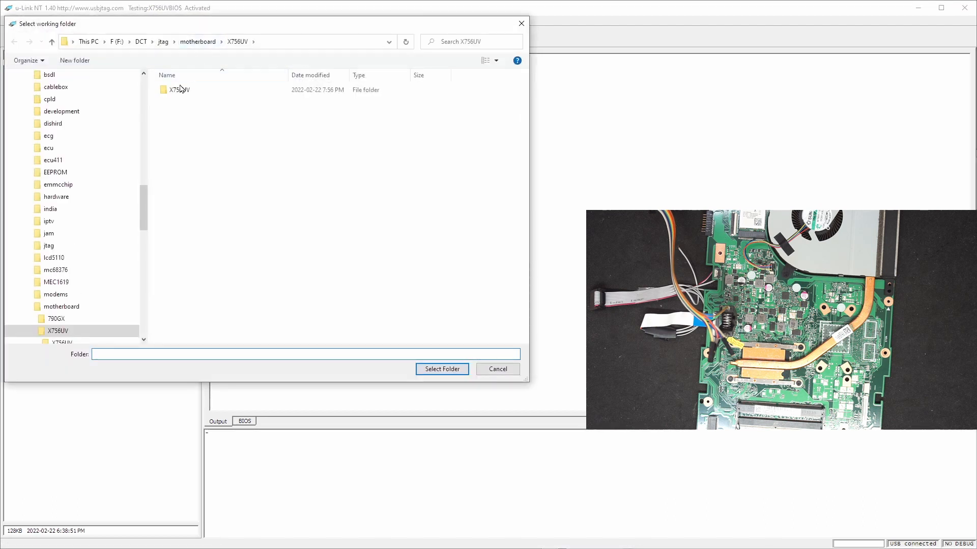
left_click(442, 369)
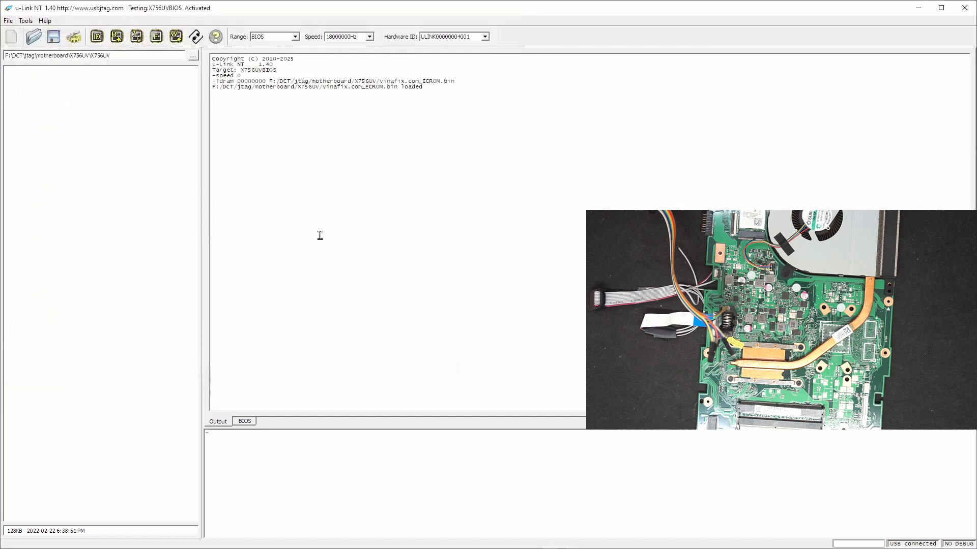
left_click(96, 36)
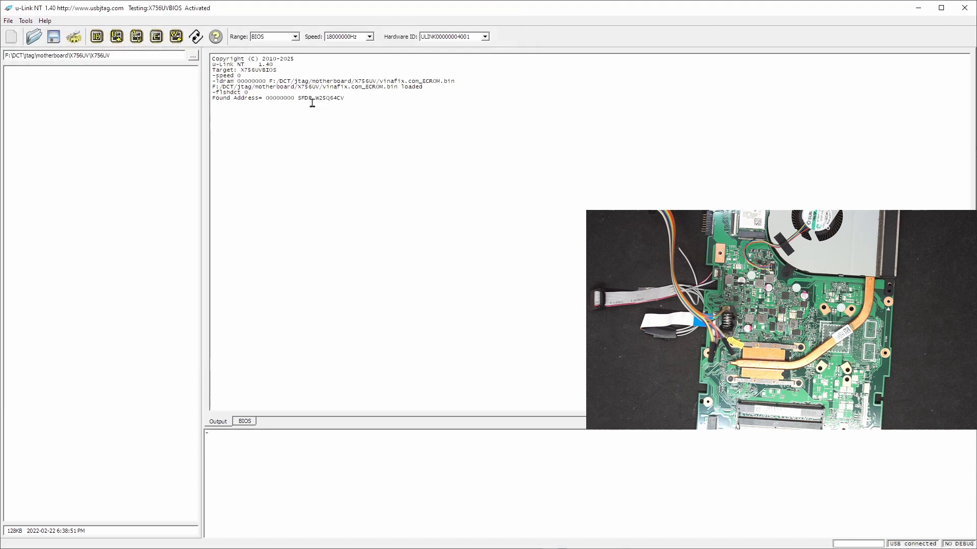
mouse_move(302, 111)
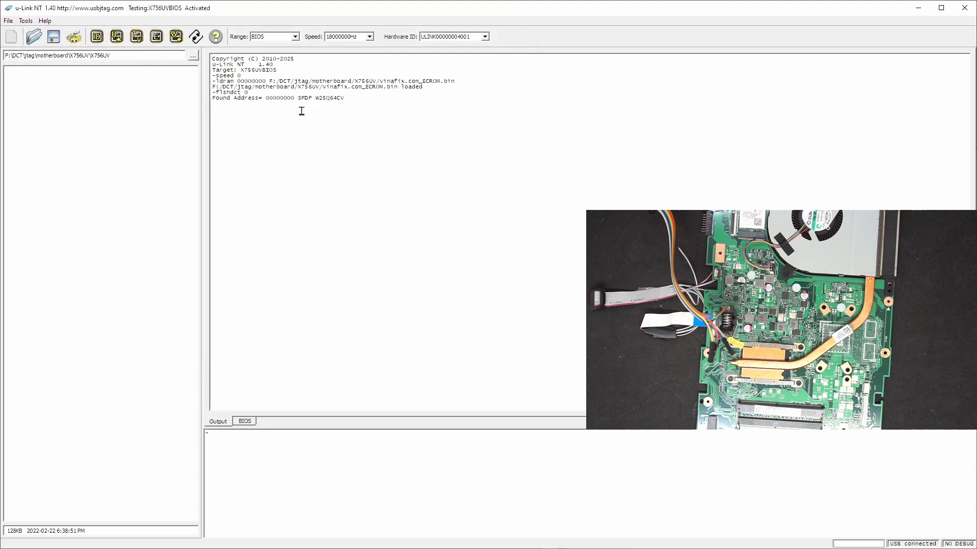
mouse_move(325, 103)
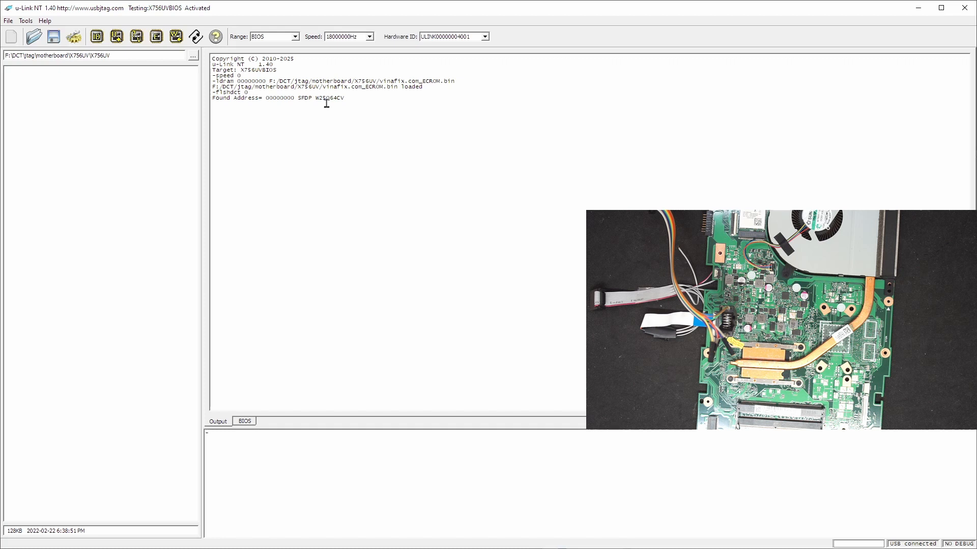
Read the BIOS chip, view the data in hex, and open the save dialog
left_click(116, 36)
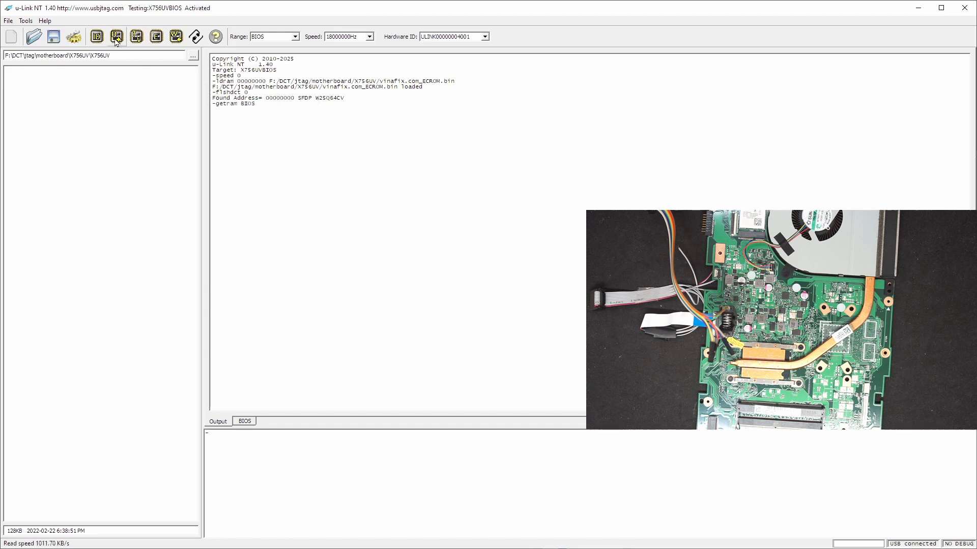
mouse_move(212, 248)
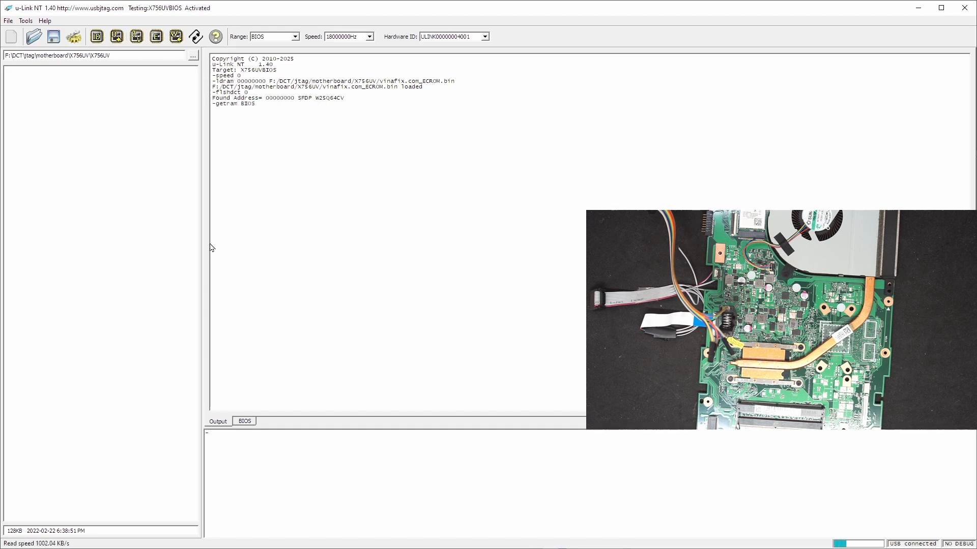
left_click(244, 421)
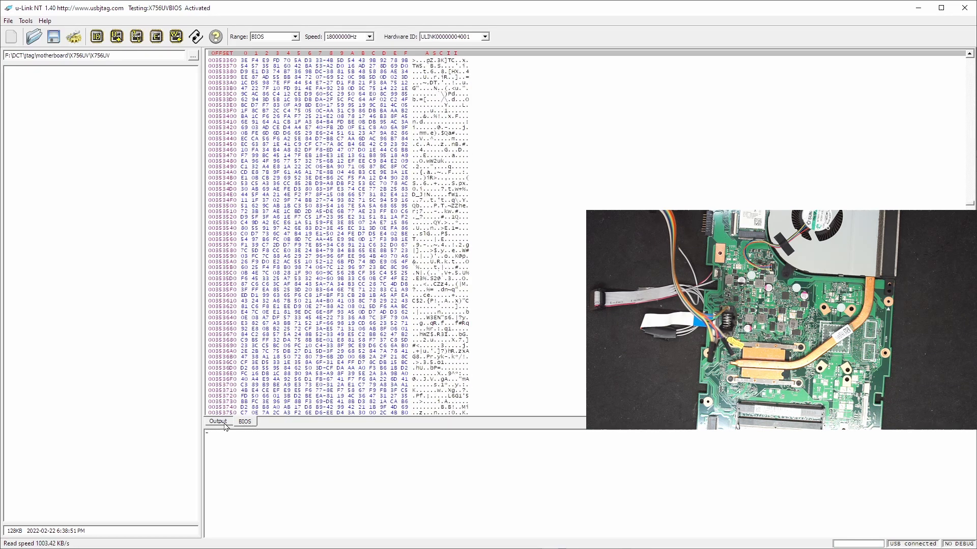
left_click(136, 36)
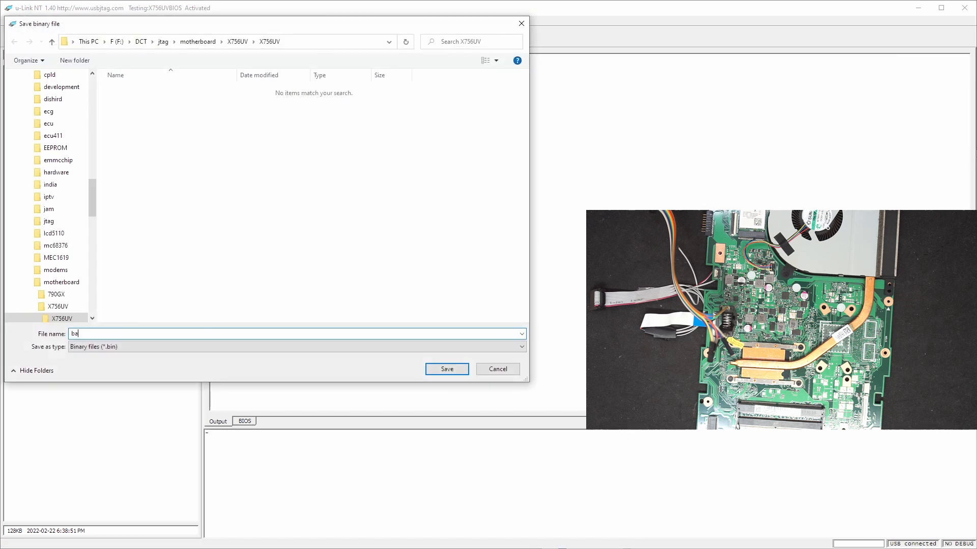
Save the dump as backup.bin, erase the chip, and compare data
left_click(446, 369)
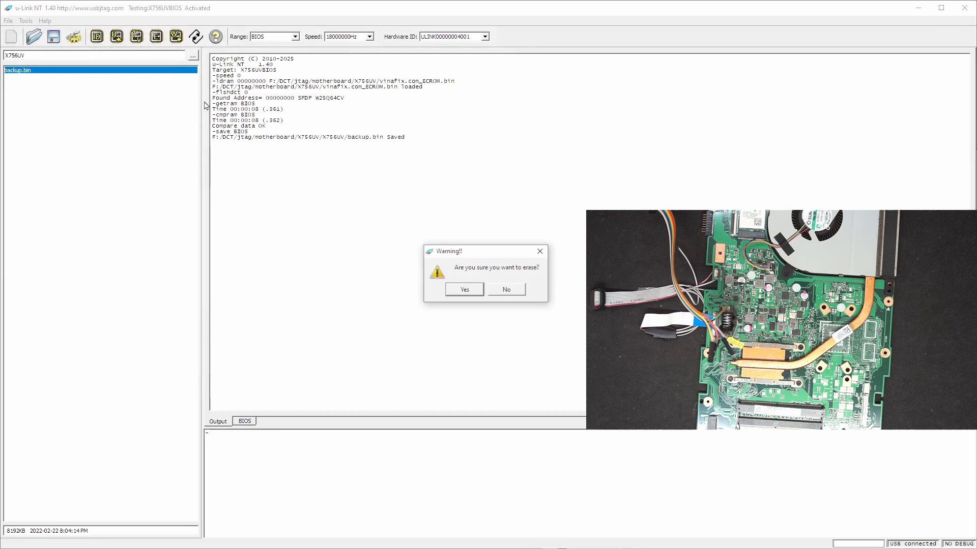
left_click(464, 289)
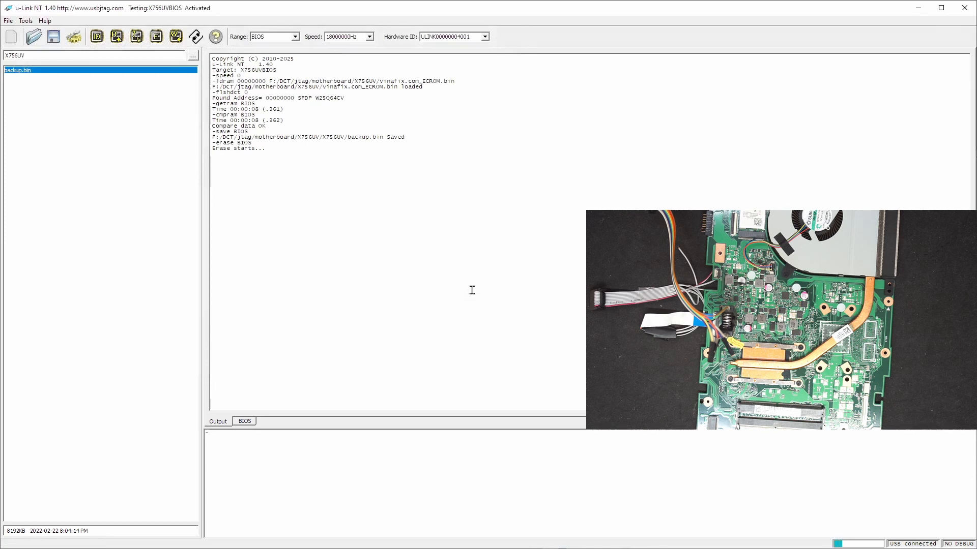
mouse_move(311, 358)
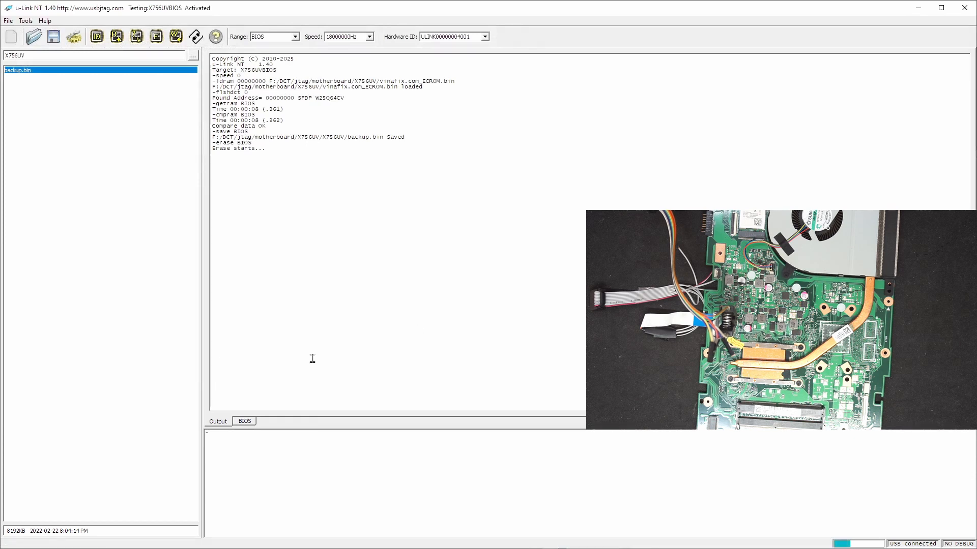
left_click(244, 421)
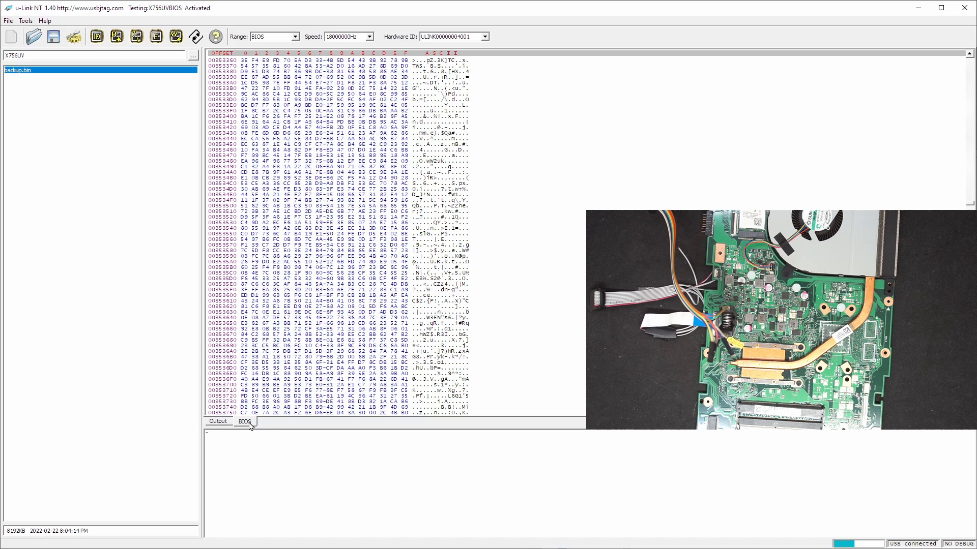
left_click(218, 421)
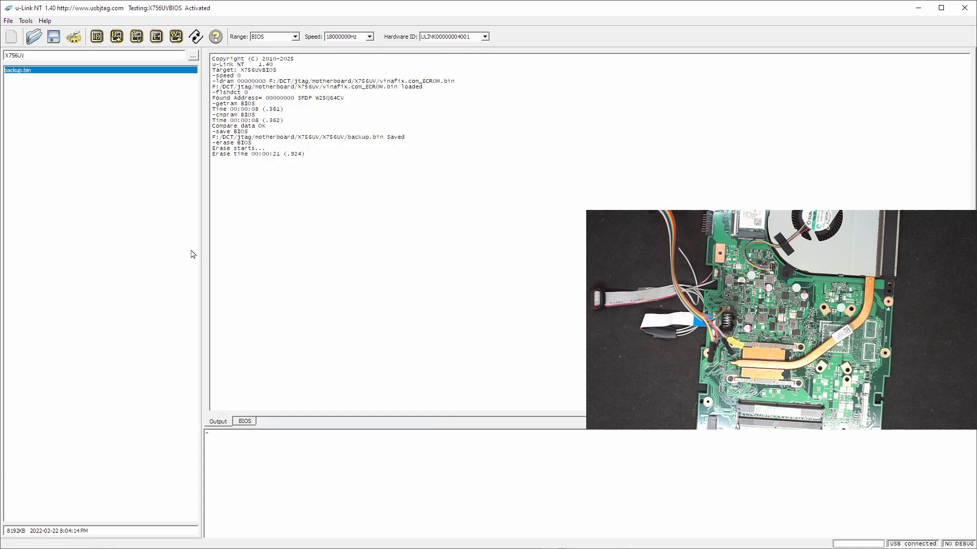
left_click(137, 36)
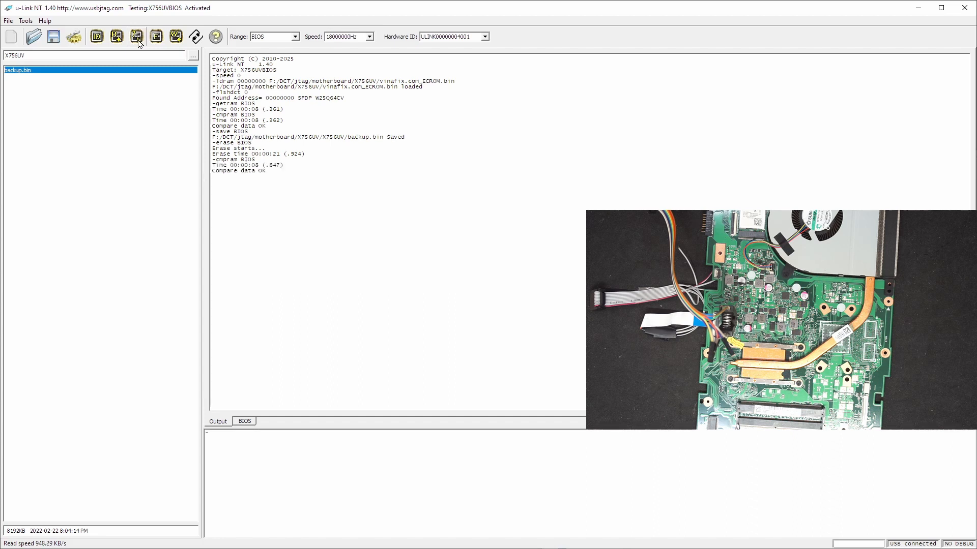
Load backup.bin into the buffer and confirm programming it onto the chip
left_click(137, 36)
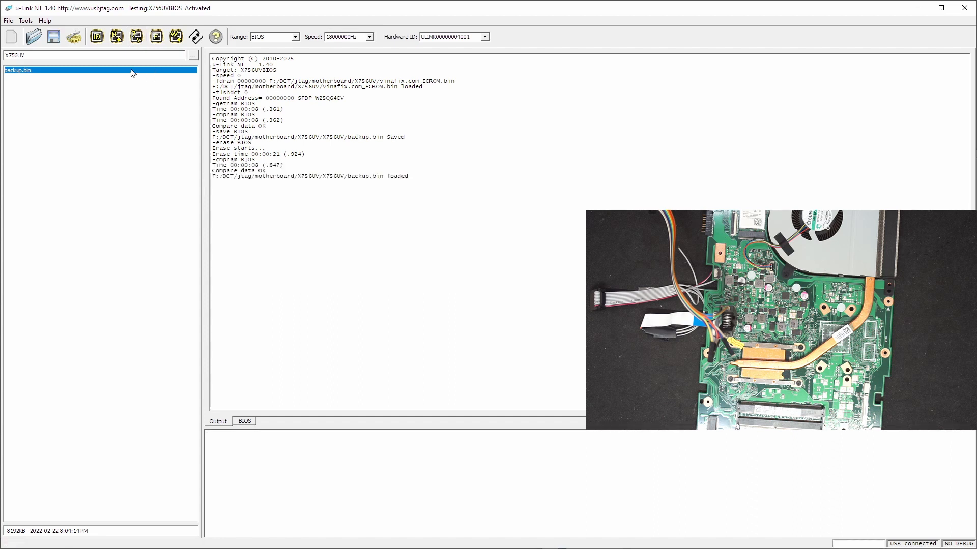
mouse_move(175, 36)
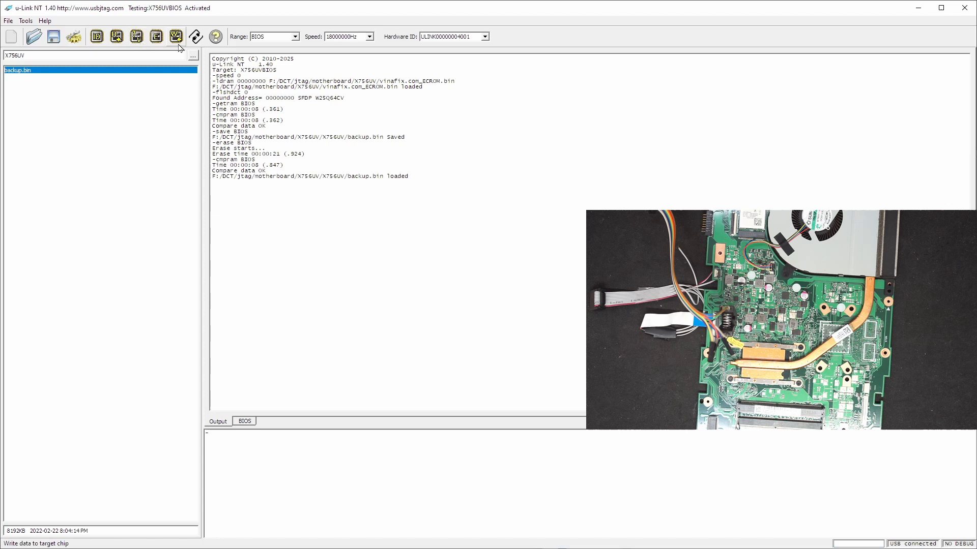
left_click(176, 35)
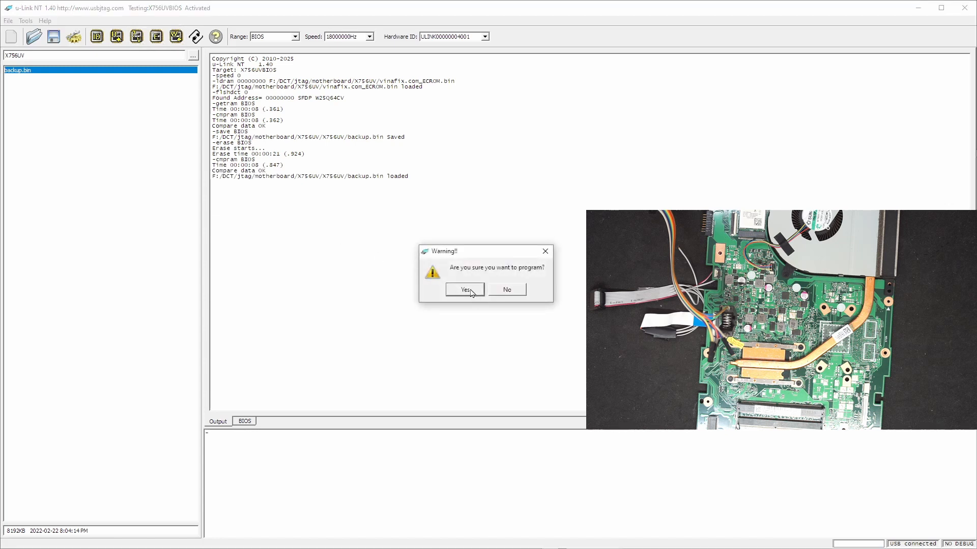
left_click(463, 289)
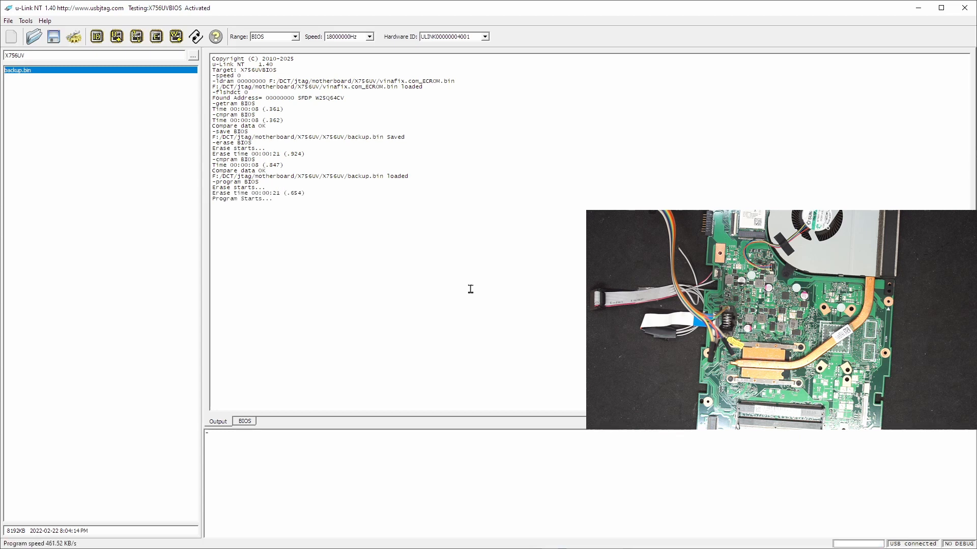
mouse_move(435, 276)
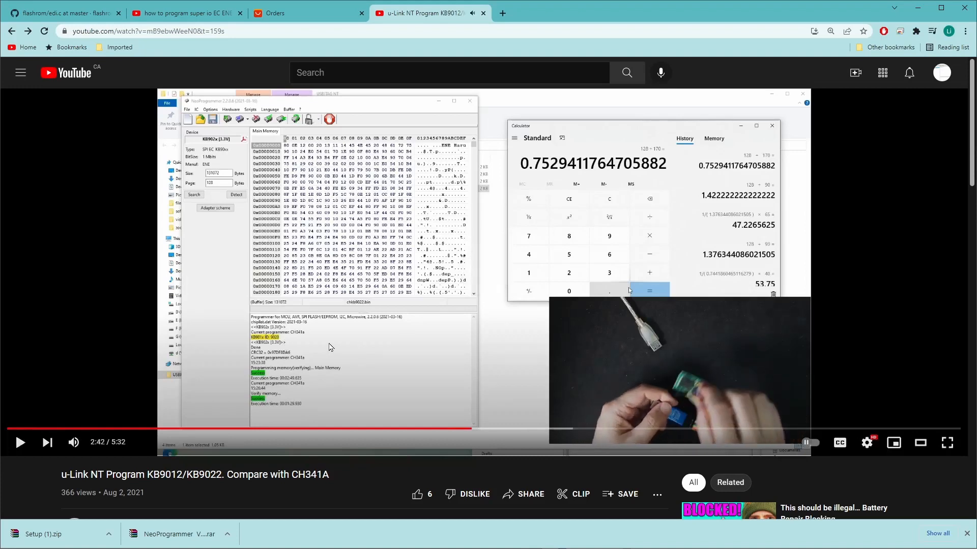
mouse_move(278, 385)
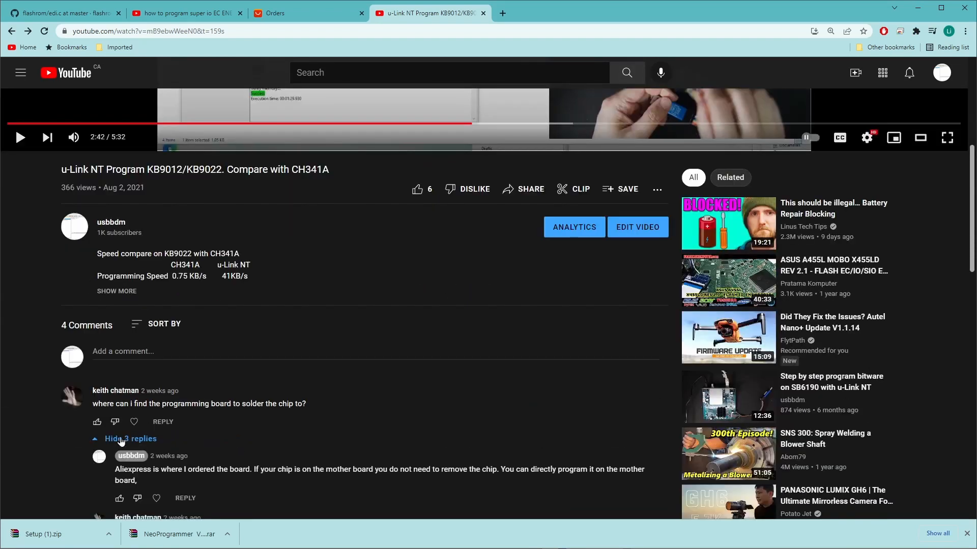
Scroll through the KB9012/KB9022 comparison video's comments while programming finishes
scroll("down", 3)
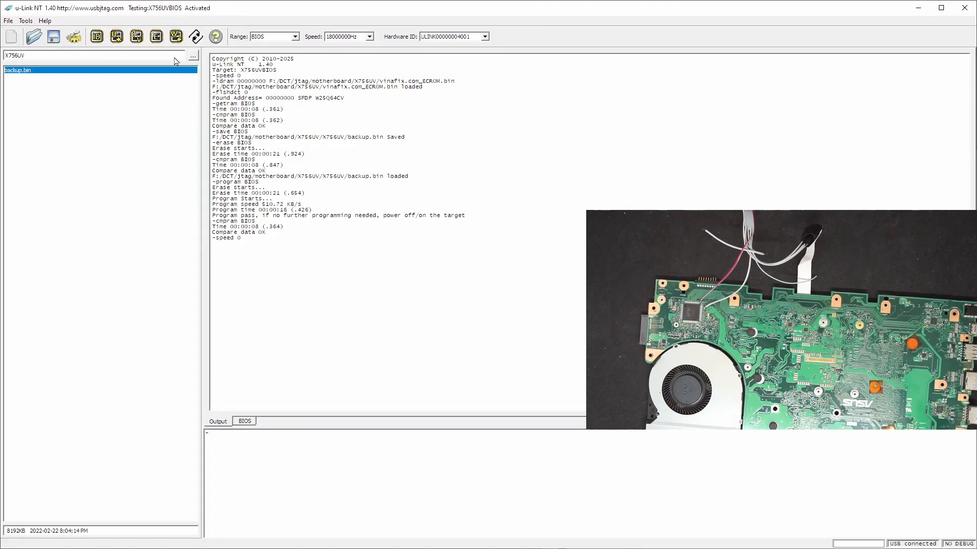
Switch to the KB90XX target, keeping X756UV as the working folder
left_click(26, 20)
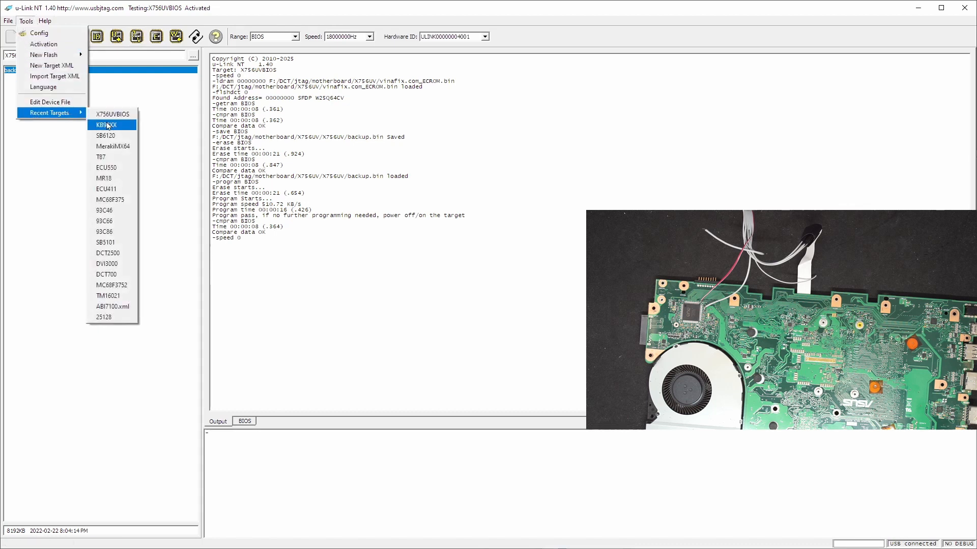
left_click(105, 125)
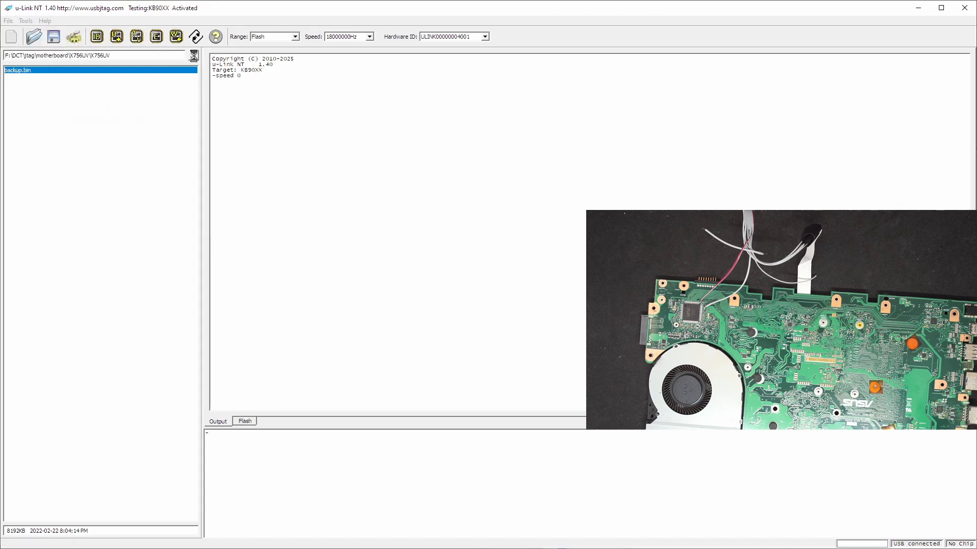
left_click(194, 55)
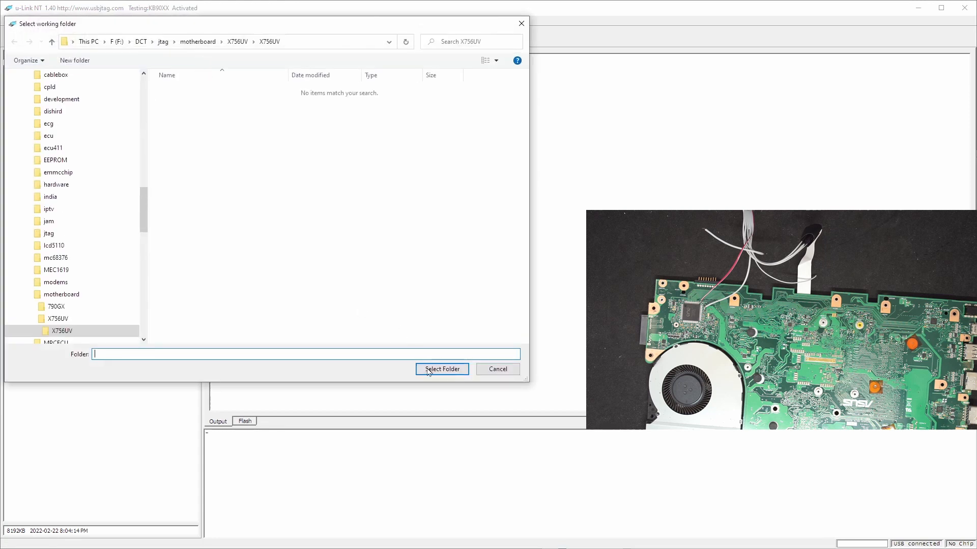
left_click(441, 369)
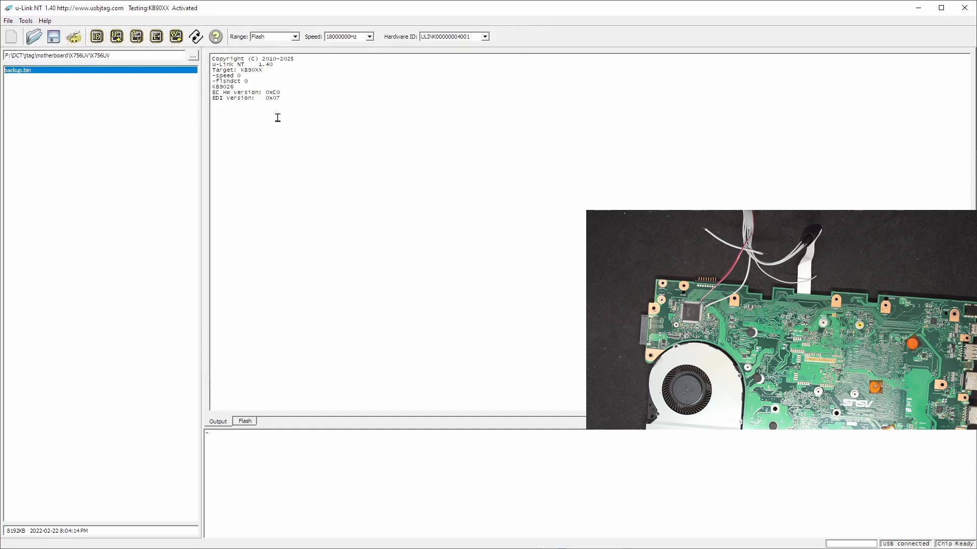
Read the KB9026 flash at 18000000Hz and check the hex view, which is all zeros
left_click(116, 36)
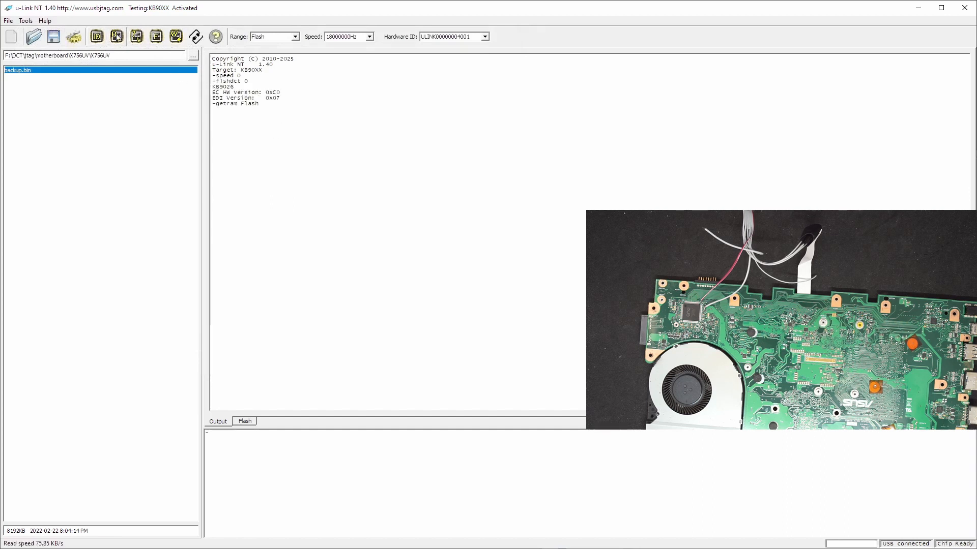
left_click(244, 421)
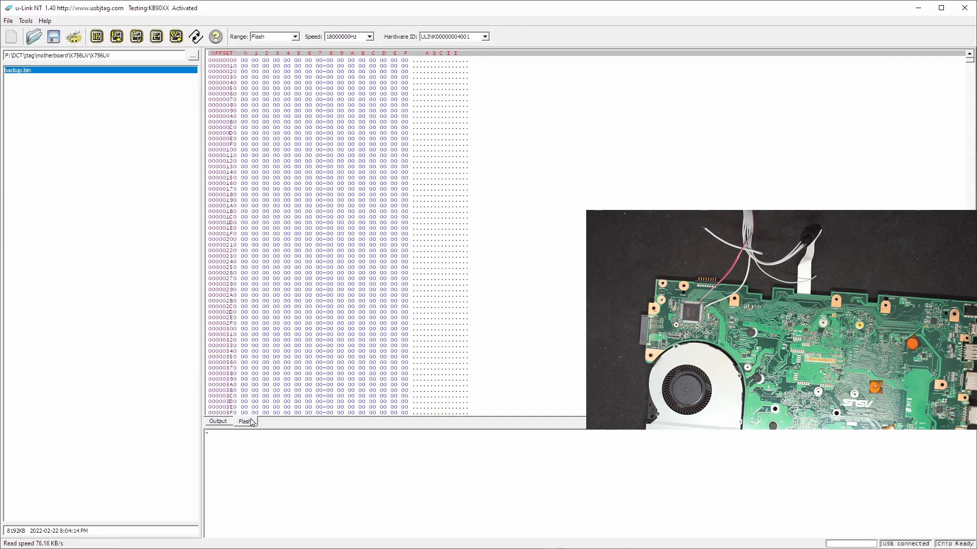
left_click(218, 422)
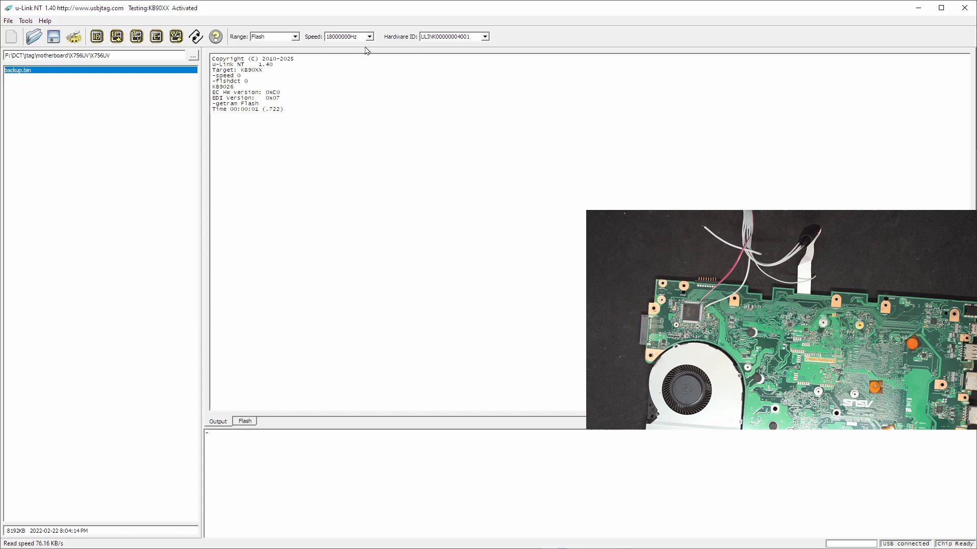
left_click(369, 36)
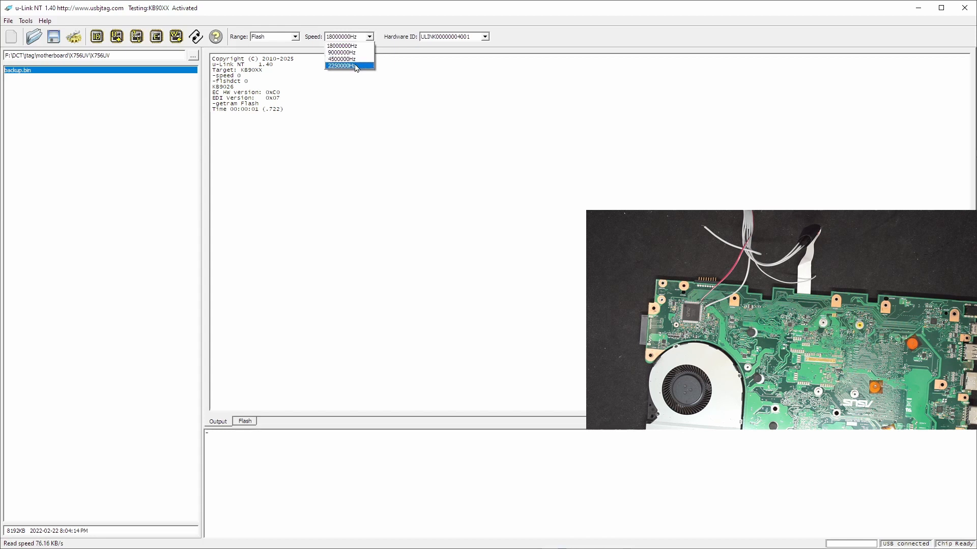
Lower the clock to 2250000Hz, reread the flash, and verify it for Compare data OK
left_click(347, 66)
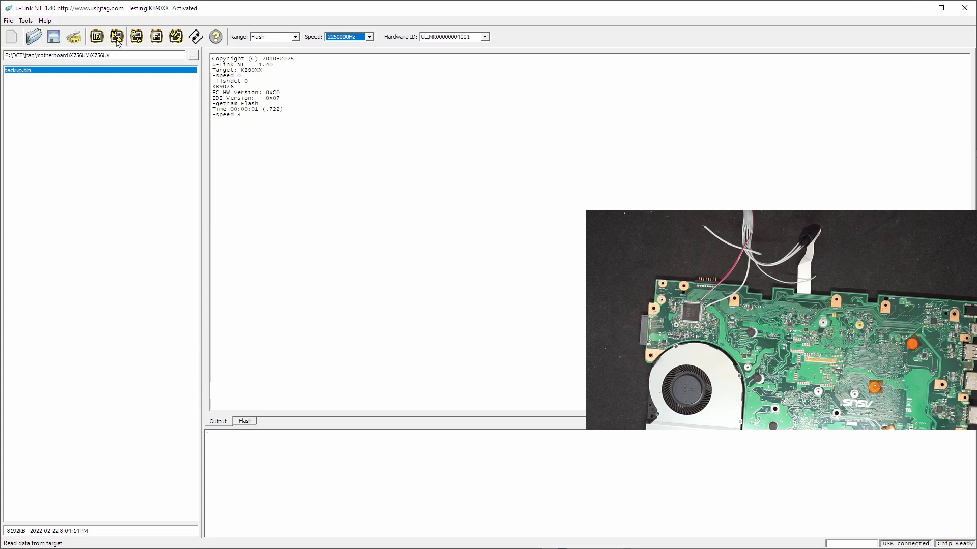
left_click(116, 35)
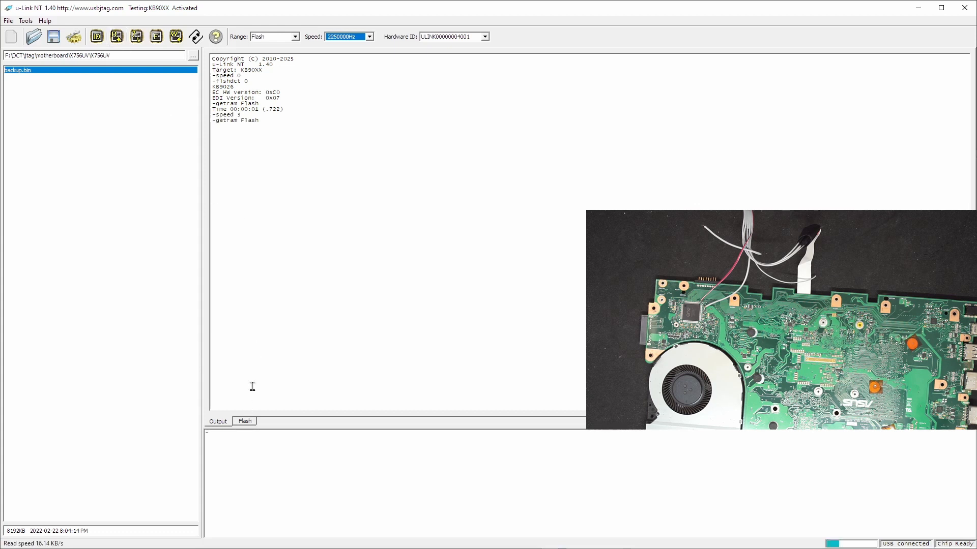
left_click(244, 421)
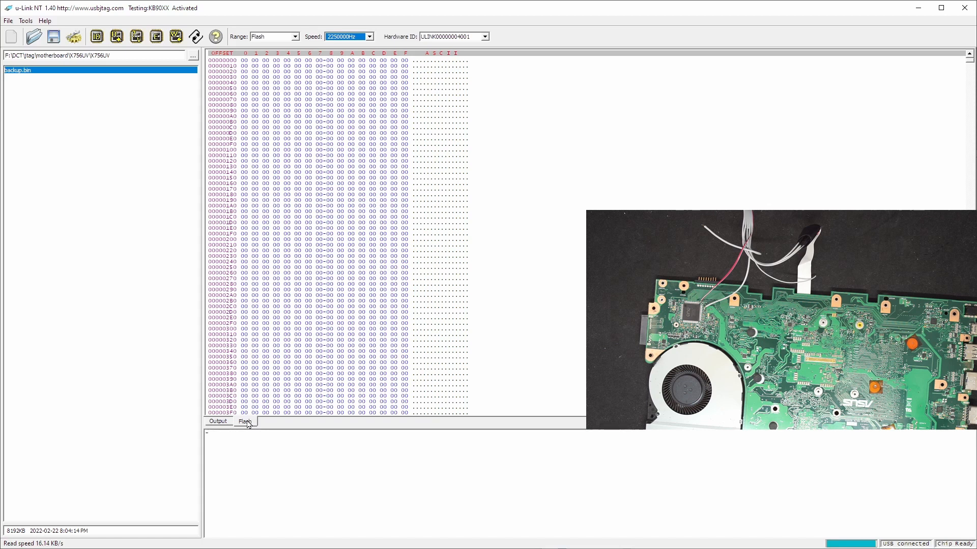
left_click(244, 422)
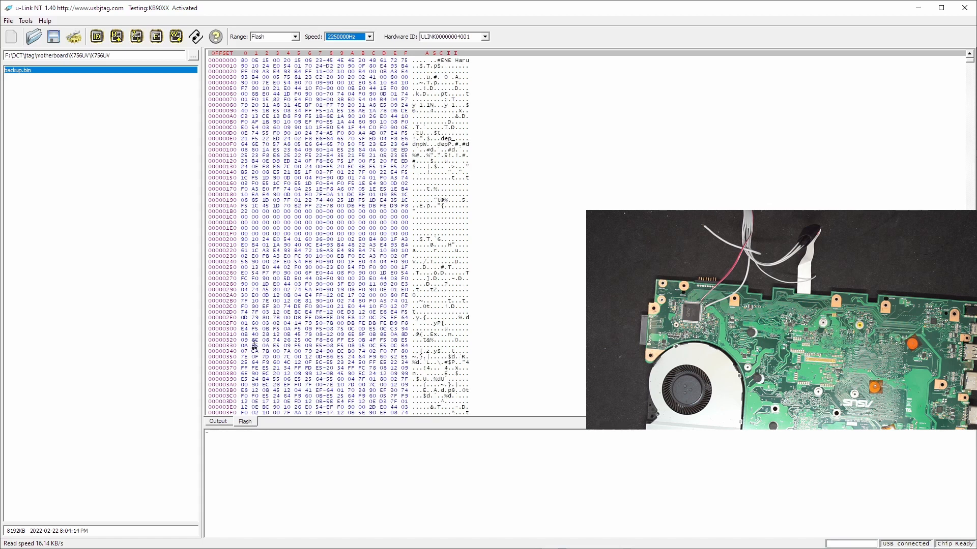
left_click(137, 35)
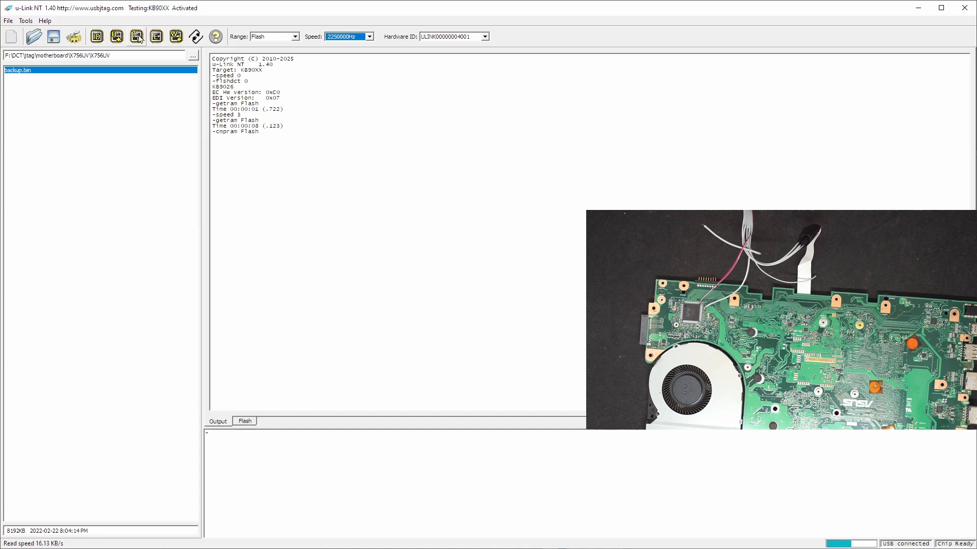
mouse_move(136, 36)
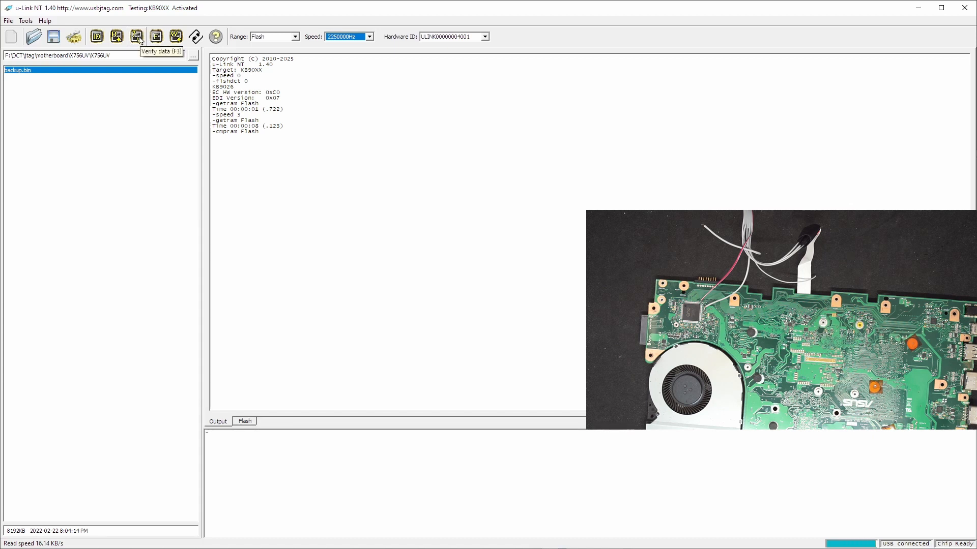
left_click(136, 36)
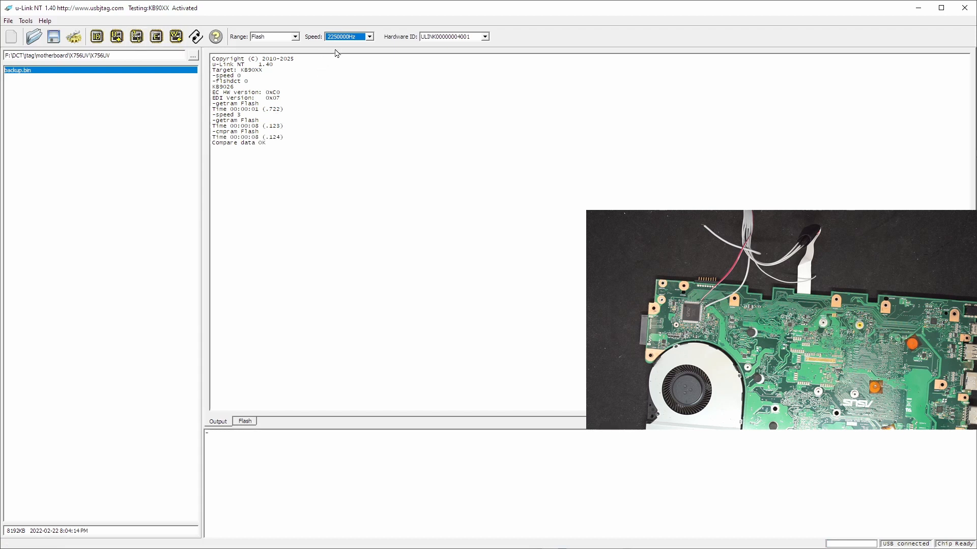
Verify the chip at 4500000Hz and 9000000Hz clock speeds, both passing
left_click(369, 36)
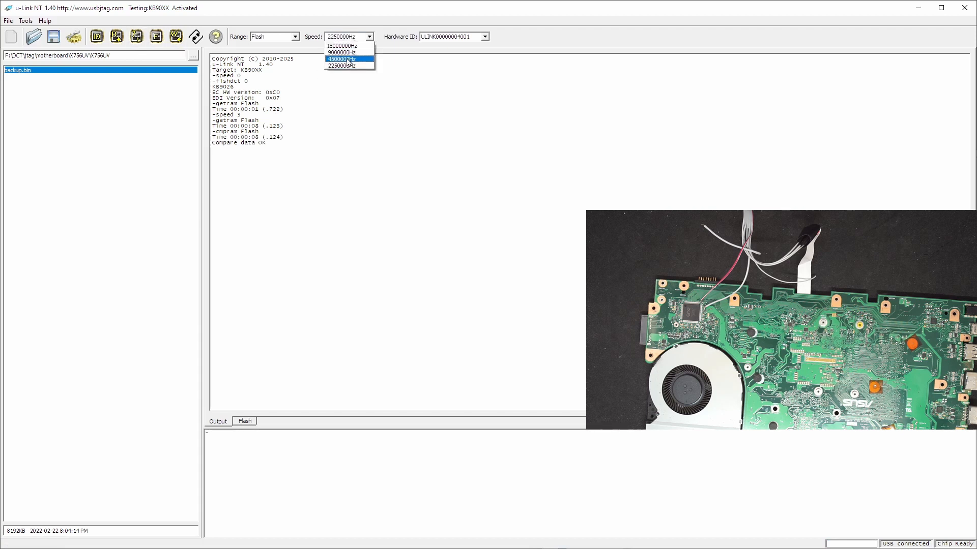
left_click(341, 59)
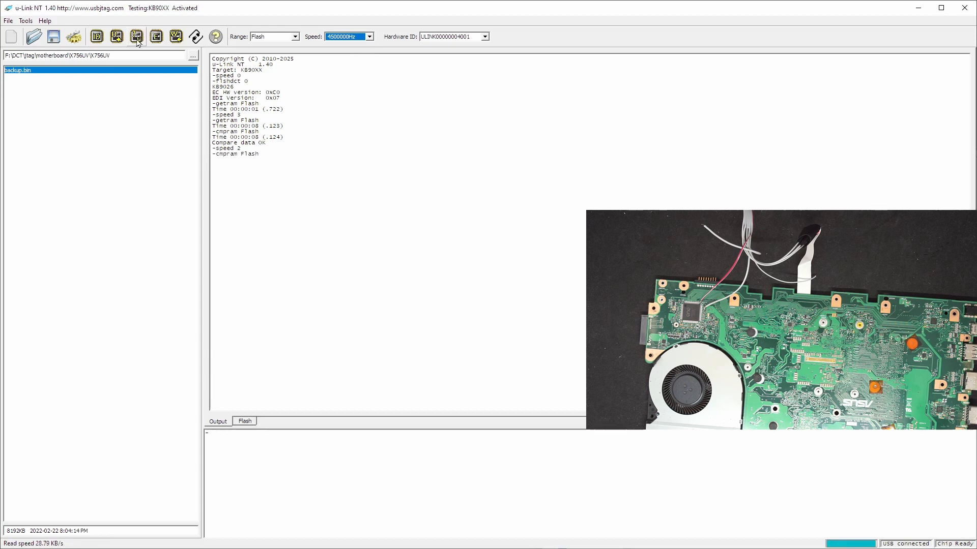
left_click(369, 36)
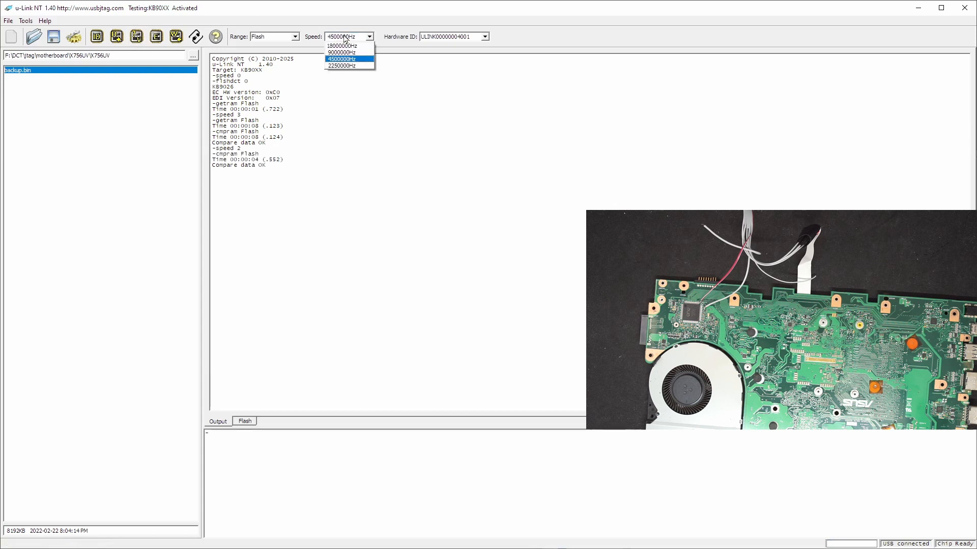
left_click(342, 52)
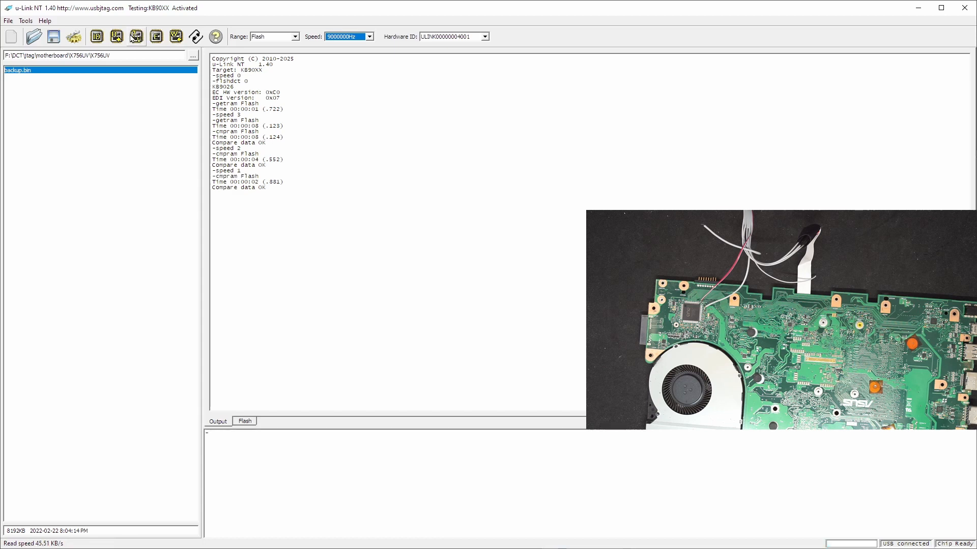
Verify at 18000000Hz, which fails, then return the speed to 4500000Hz
left_click(347, 36)
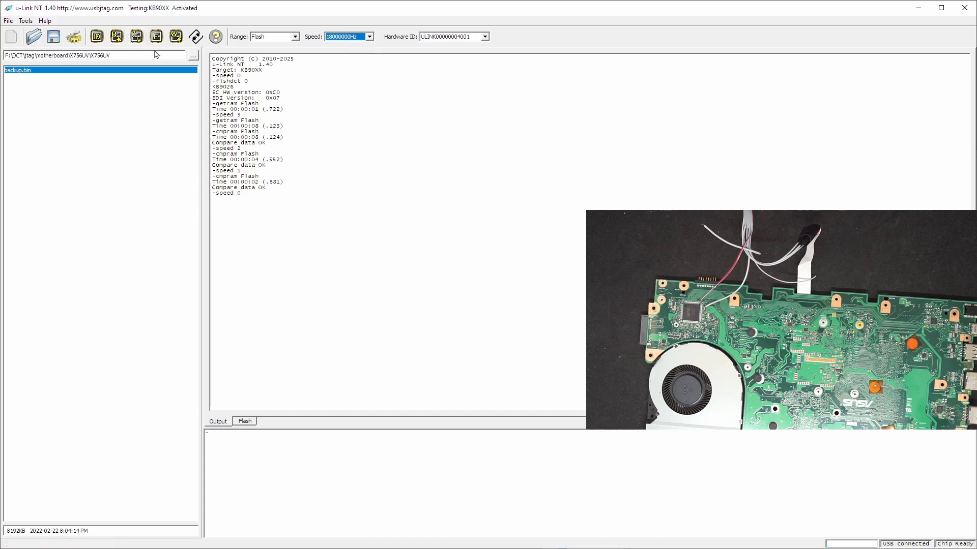
left_click(136, 37)
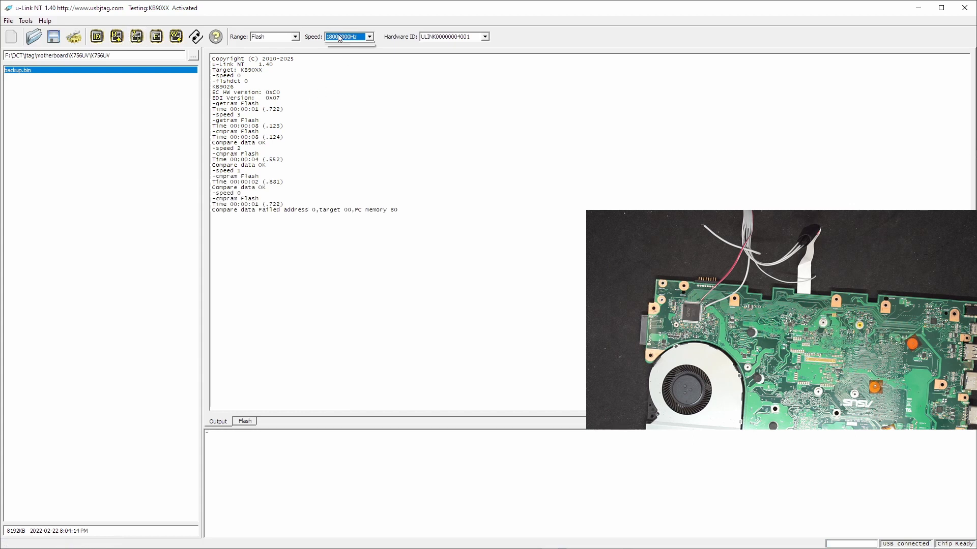
left_click(368, 36)
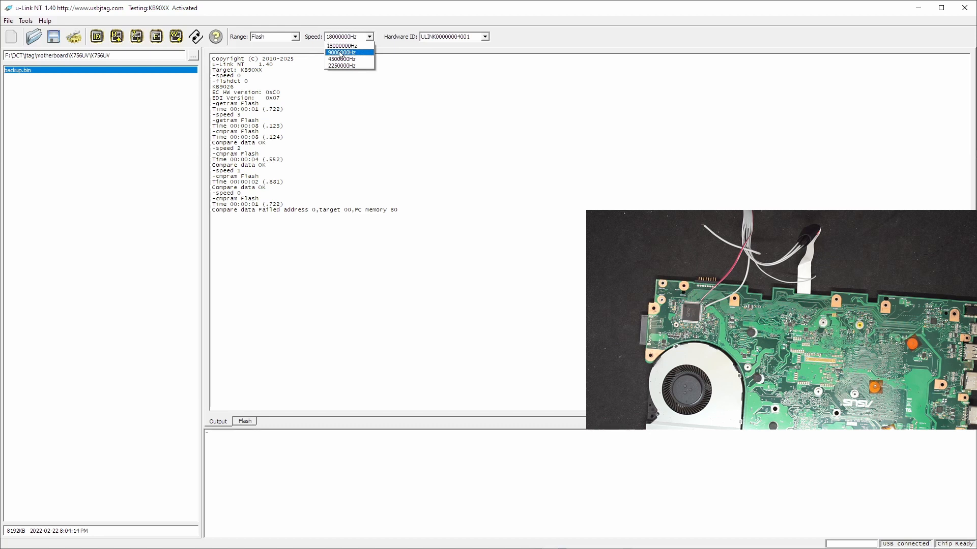
left_click(341, 59)
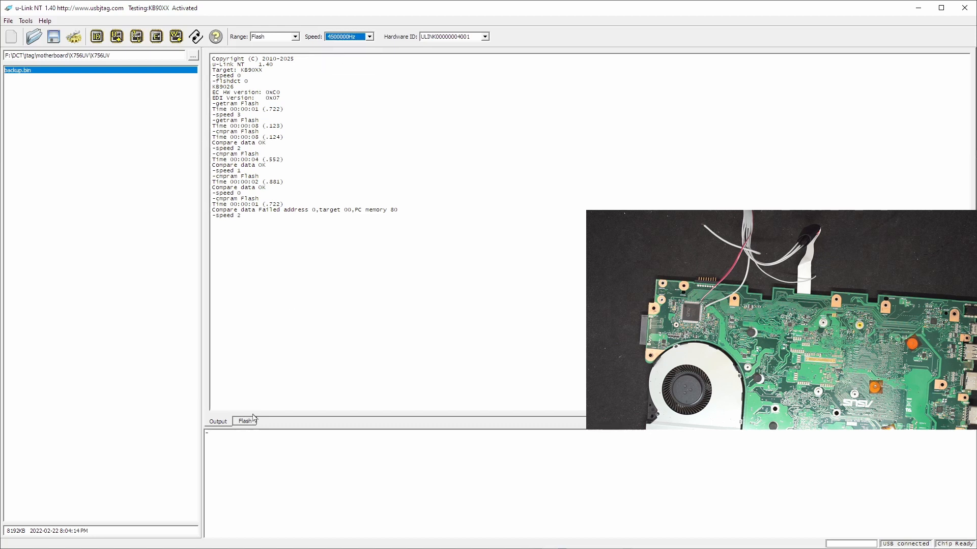
Save the read flash data as ecbackup.bin in the X756UV folder, then start erasing
left_click(245, 421)
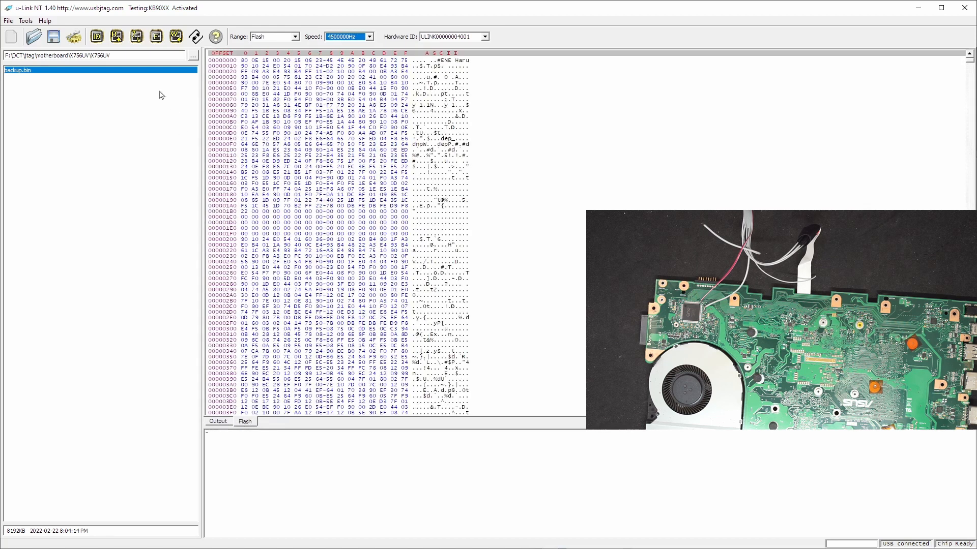
left_click(53, 36)
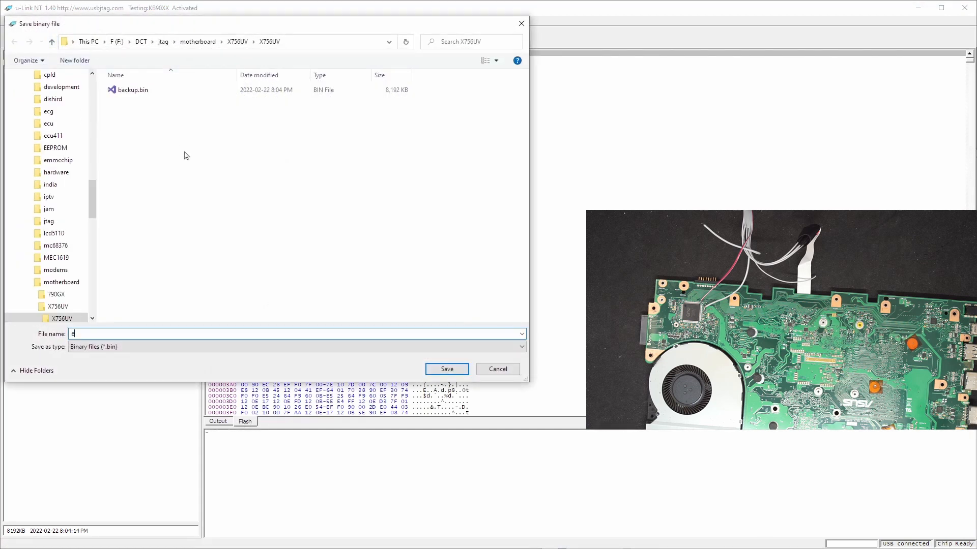
type("cba")
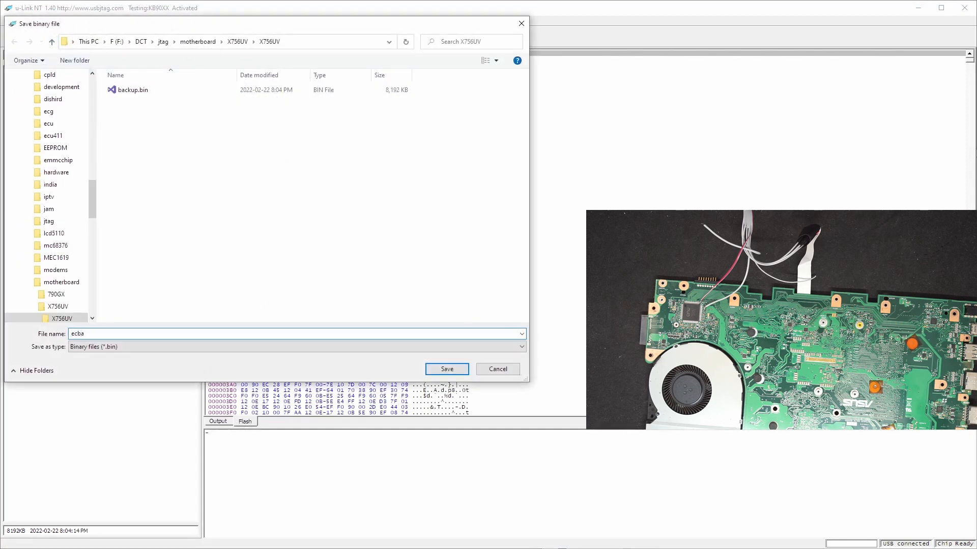
type("ck")
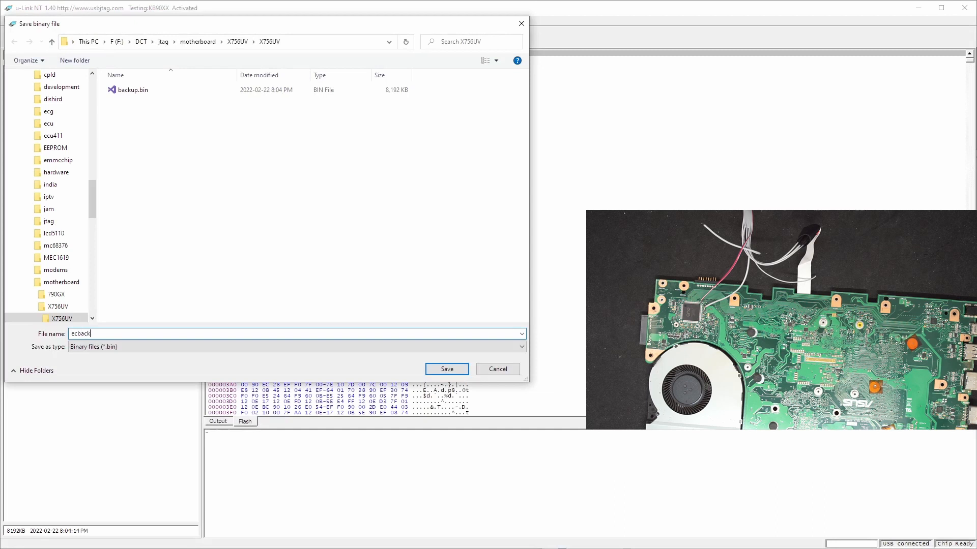
left_click(446, 368)
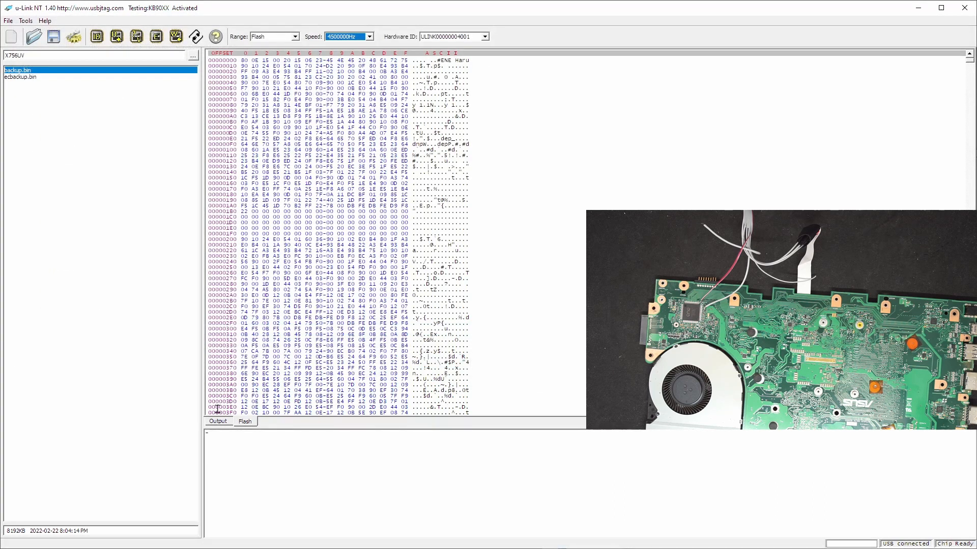
left_click(156, 35)
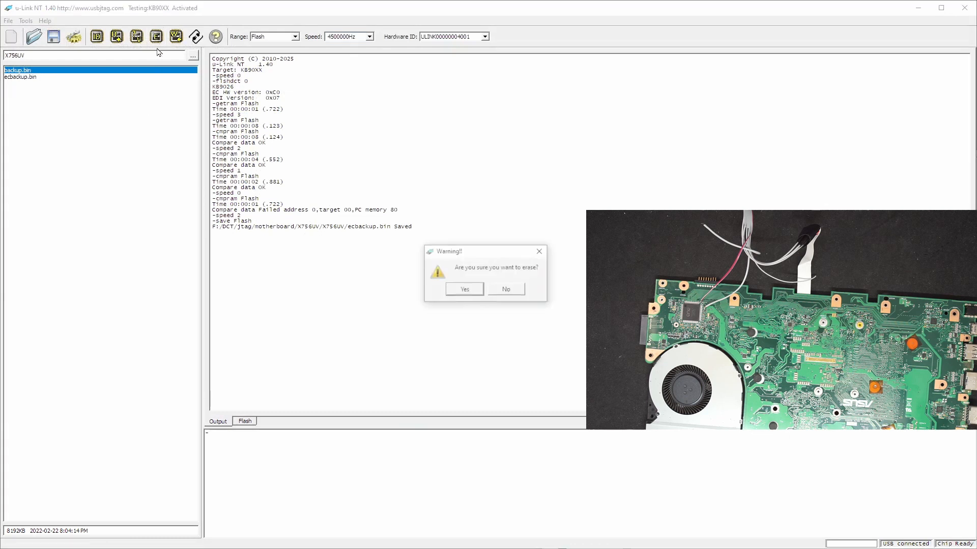
Confirm erasing the KB9026 chip and verify it, getting Compare data OK
left_click(463, 288)
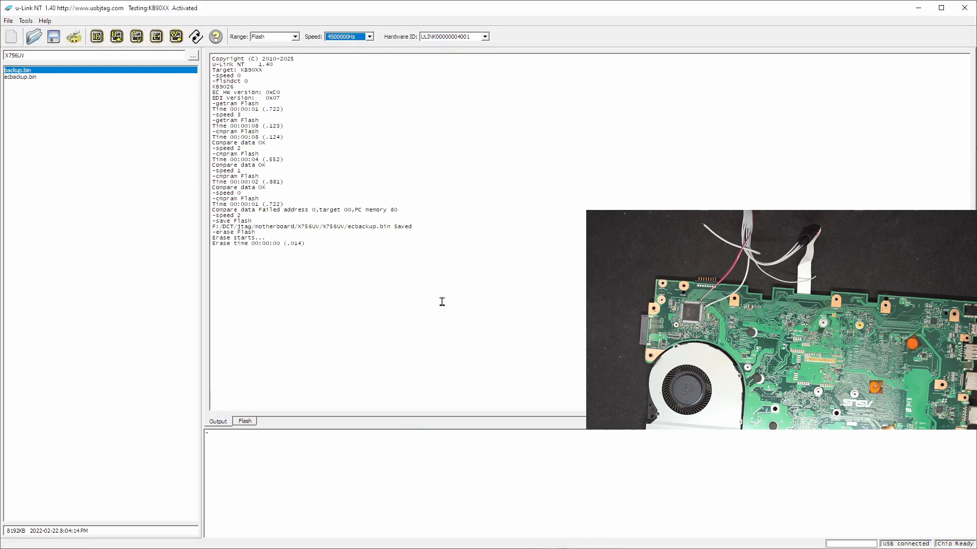
left_click(244, 421)
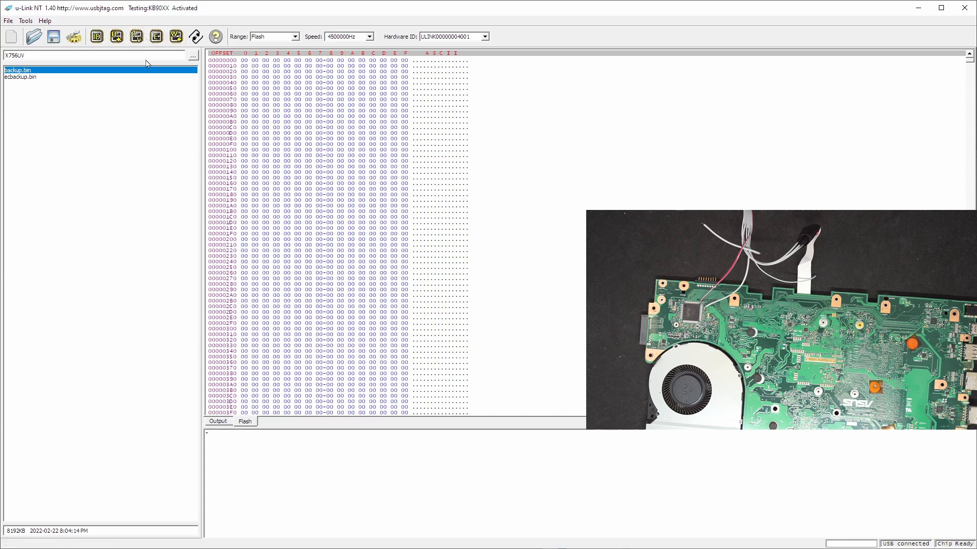
left_click(244, 421)
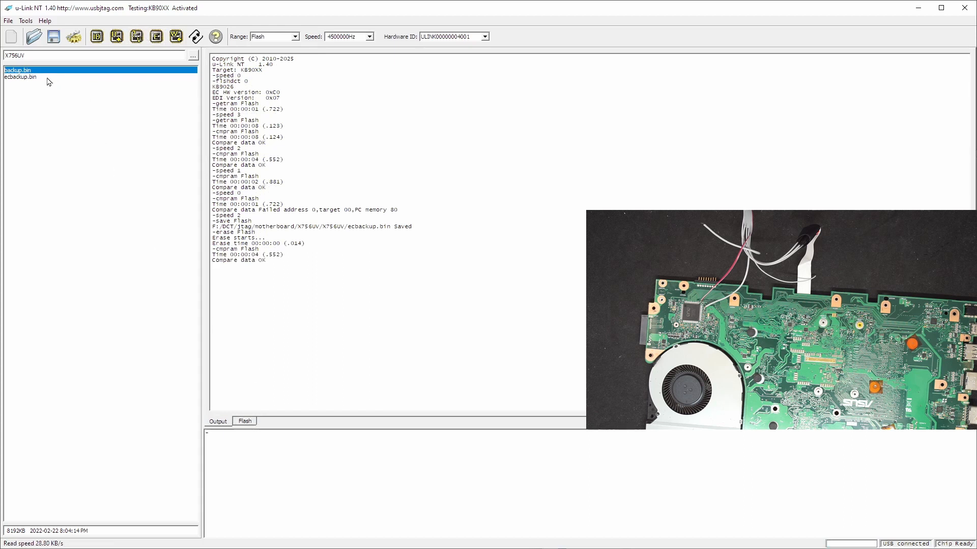
Load ecbackup.bin, write it to the KB9026 chip, and verify for Compare data OK
left_click(20, 77)
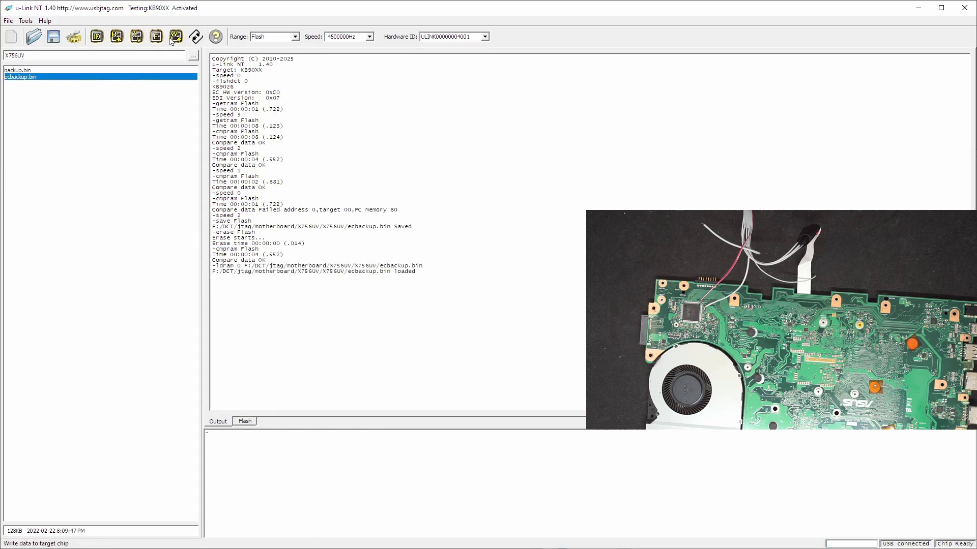
left_click(175, 36)
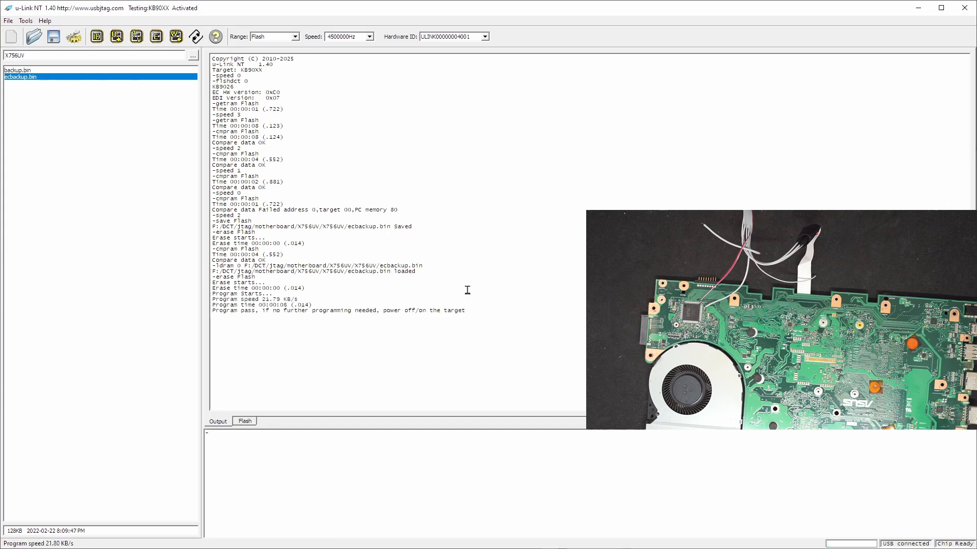
mouse_move(136, 36)
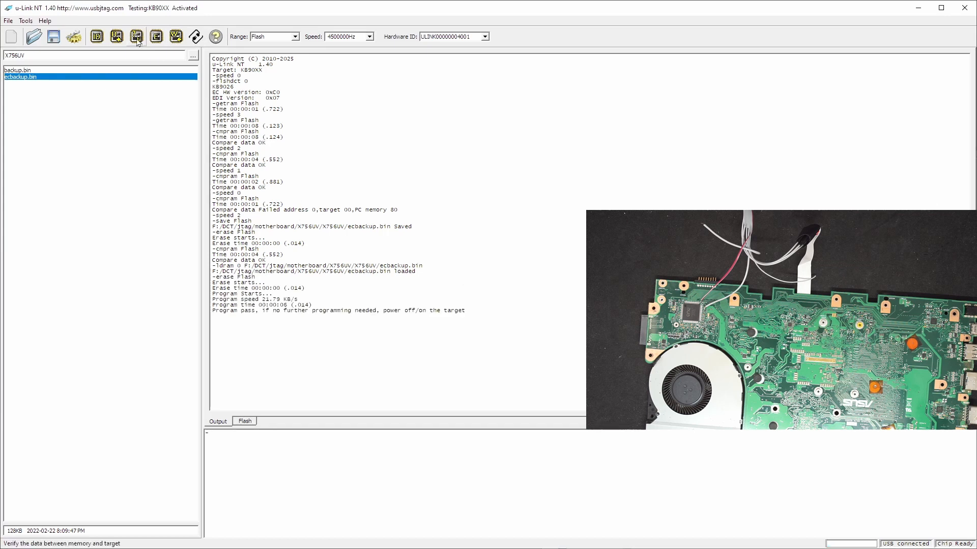
left_click(136, 36)
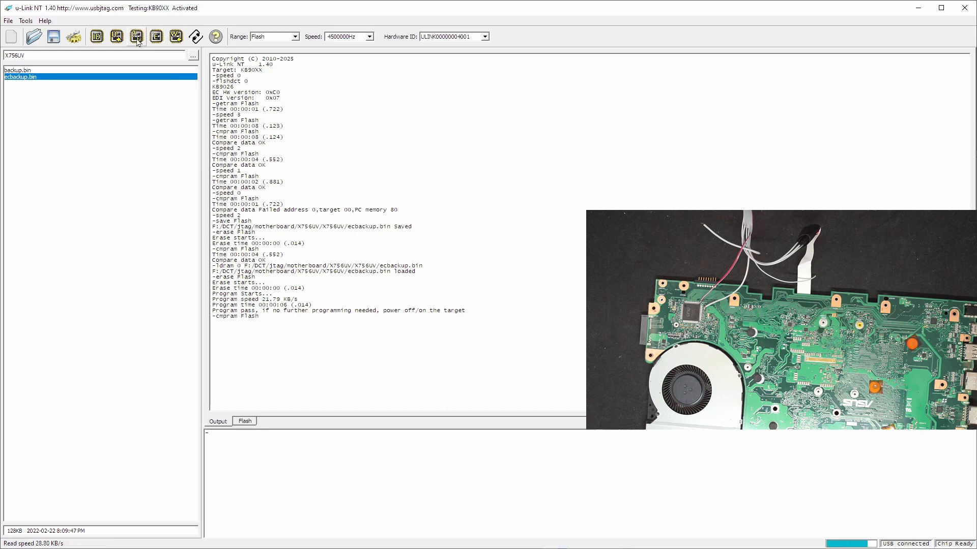
left_click(136, 36)
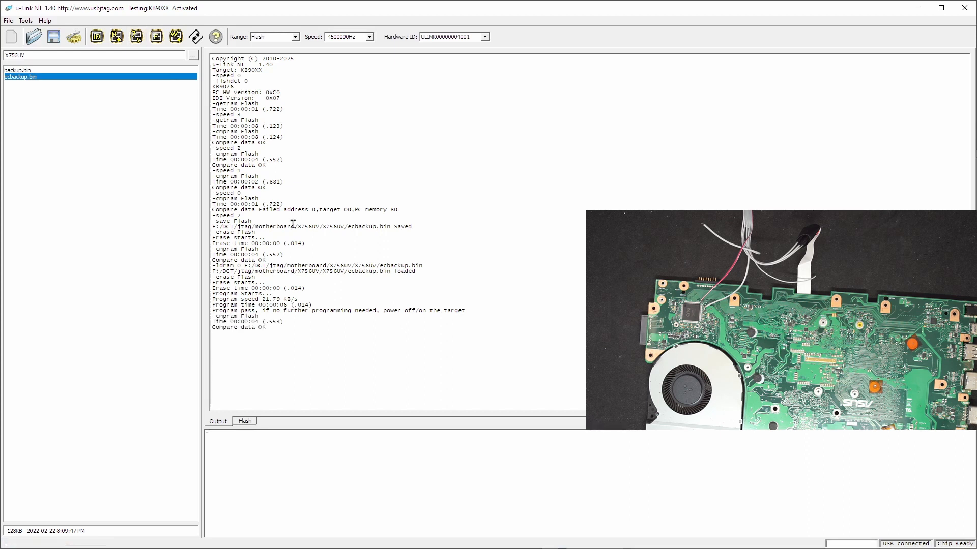